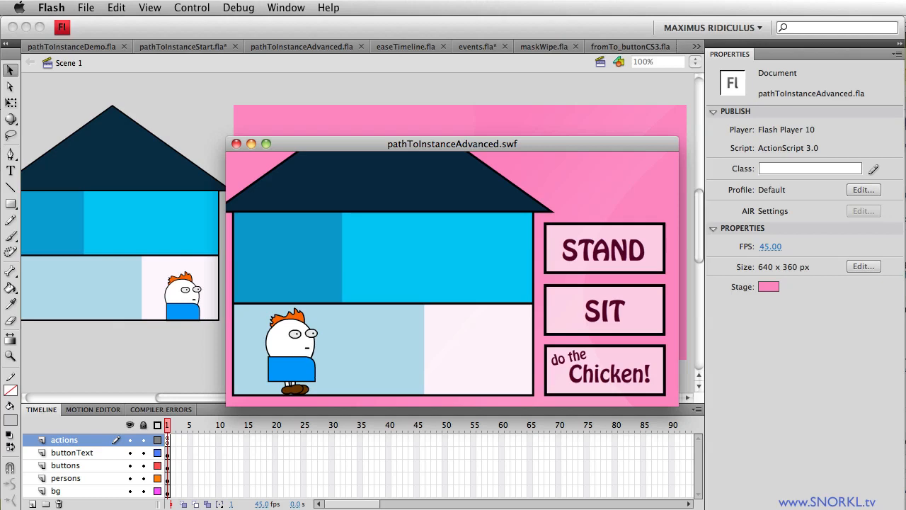
mouse_move(874, 315)
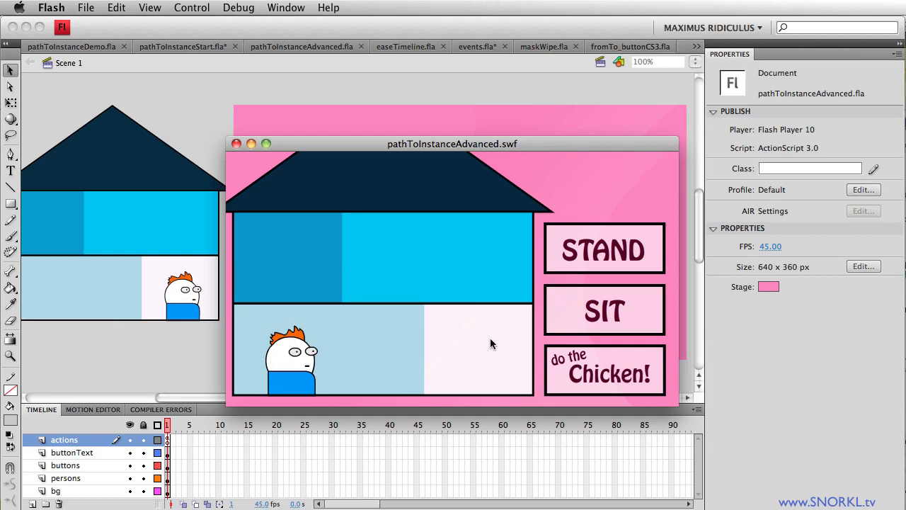
Click the upper-left, upper-right and lower-right rooms to move Harold into each.
click(603, 310)
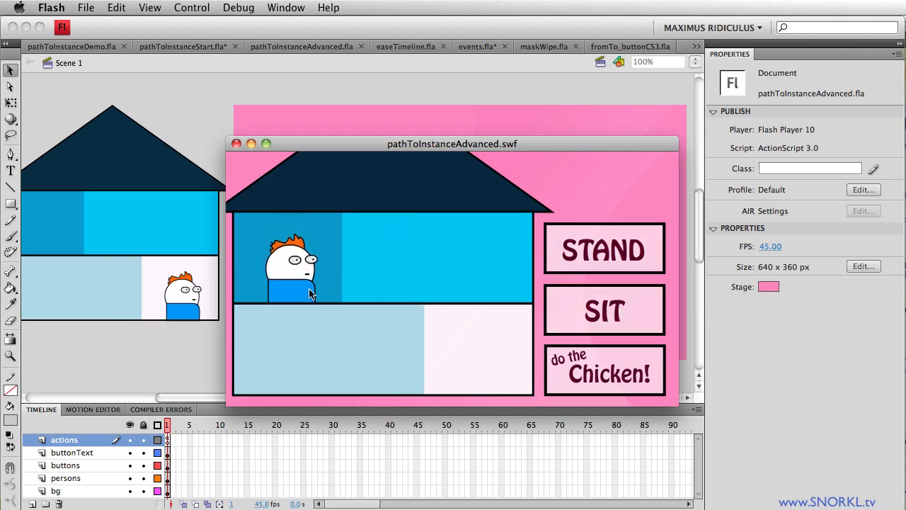
mouse_move(306, 279)
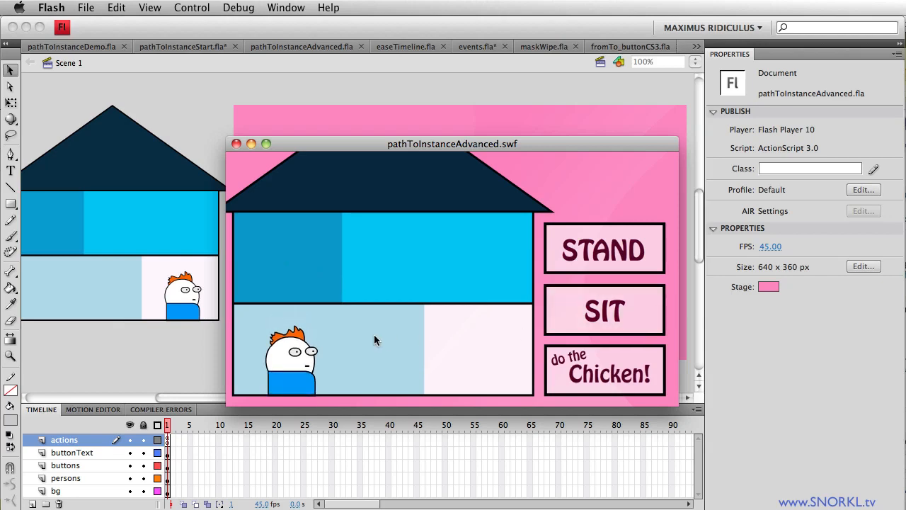
click(601, 262)
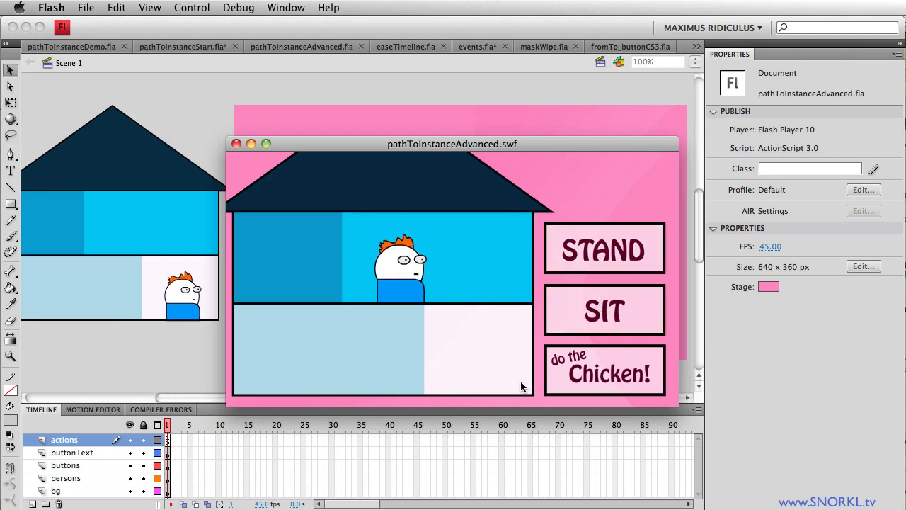
click(604, 370)
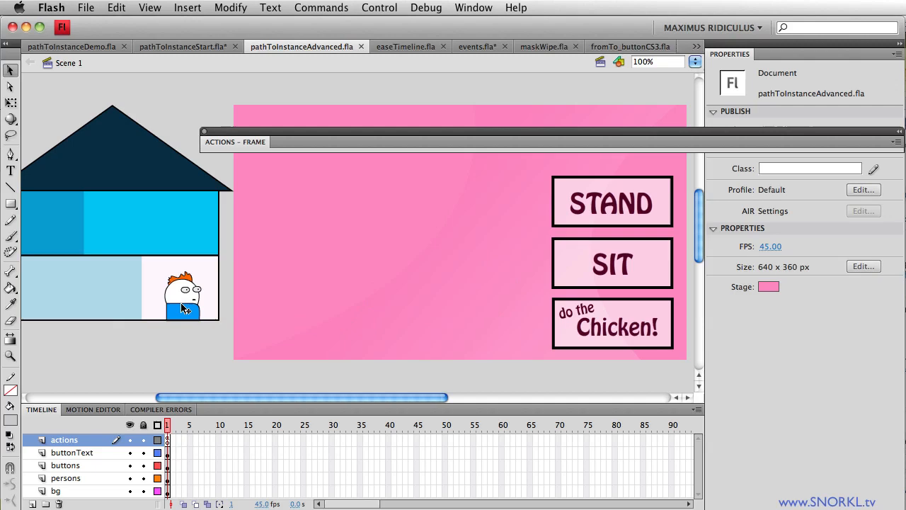
mouse_move(50, 225)
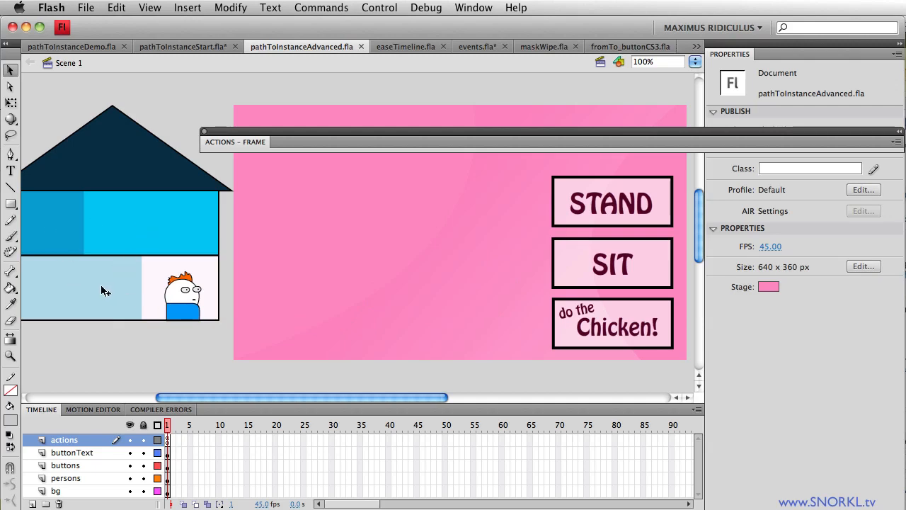
mouse_move(297, 269)
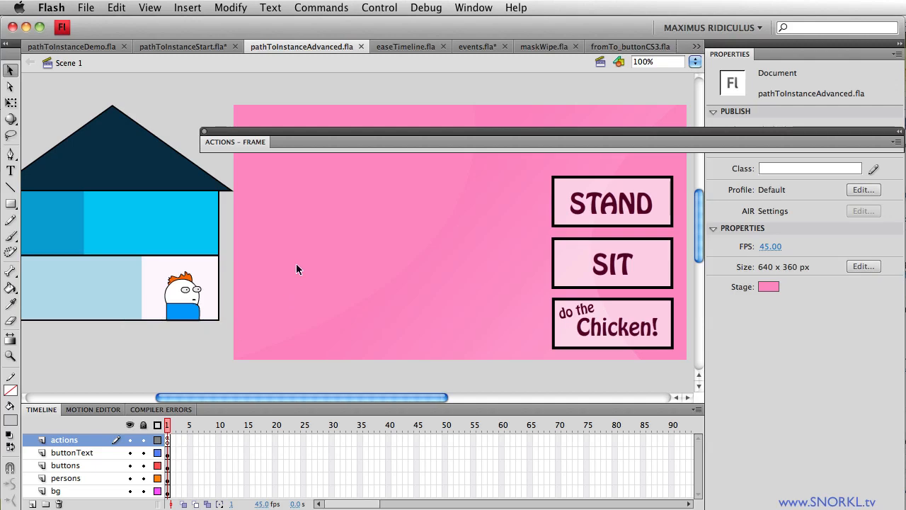
mouse_move(299, 63)
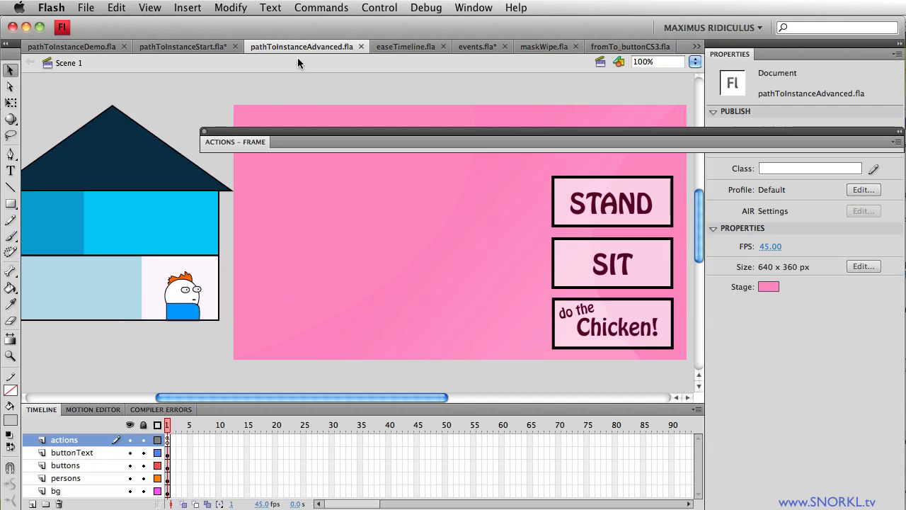
mouse_move(194, 56)
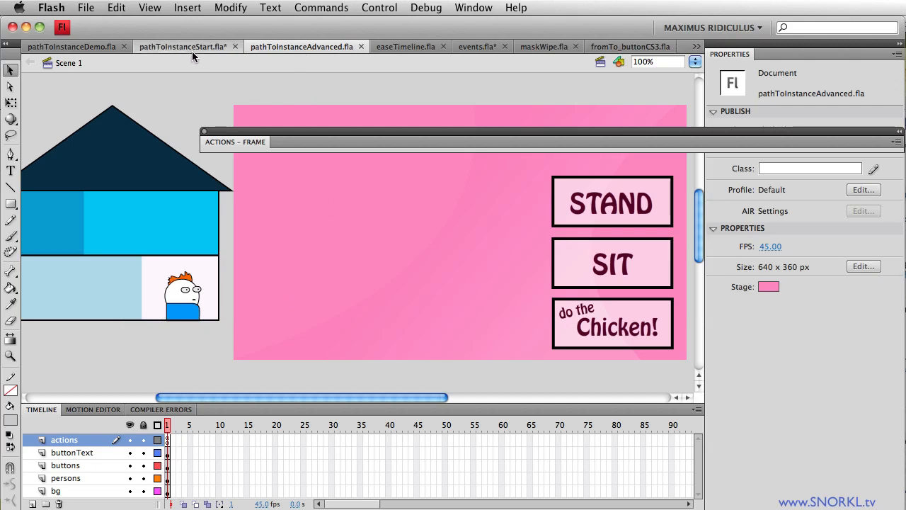
Switch to the pathToInstanceStart.fla document tab.
click(183, 46)
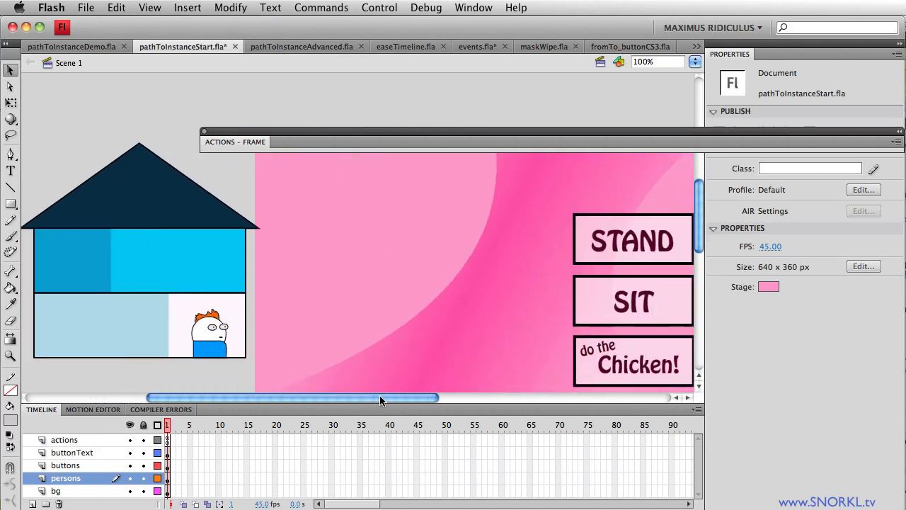
mouse_move(355, 221)
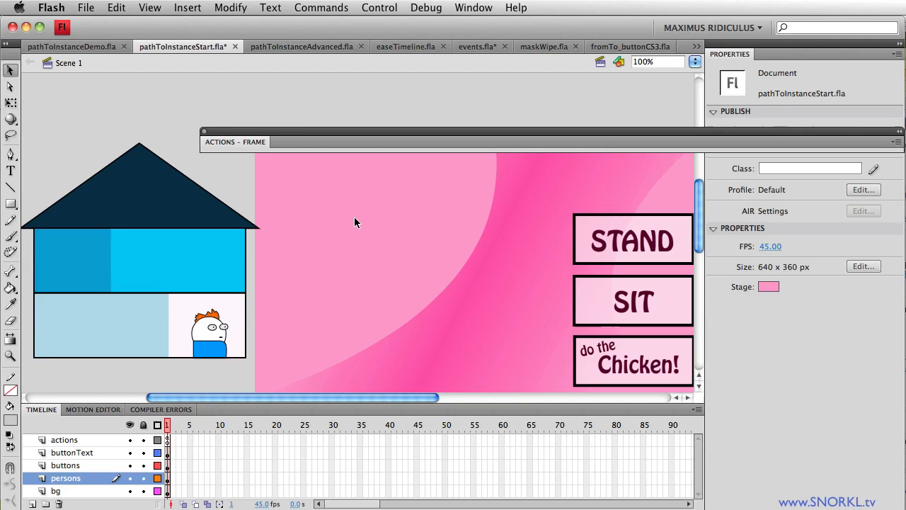
mouse_move(365, 336)
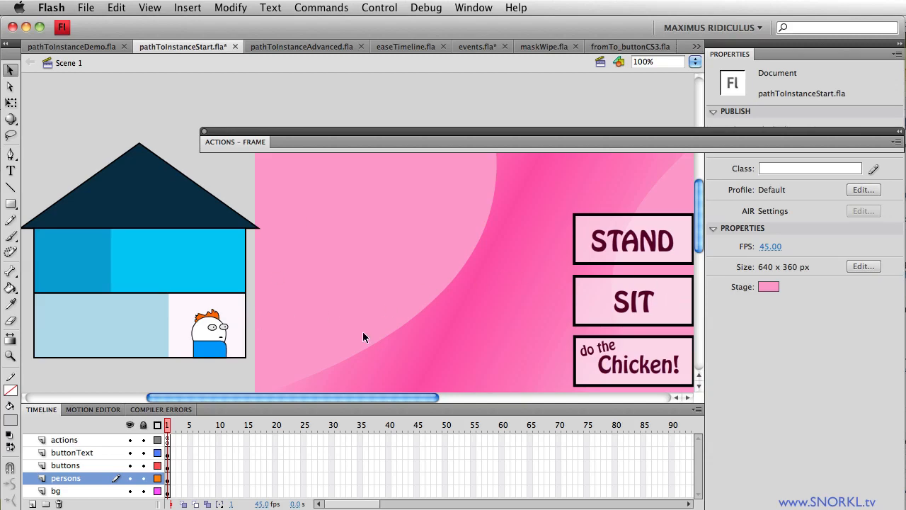
mouse_move(288, 147)
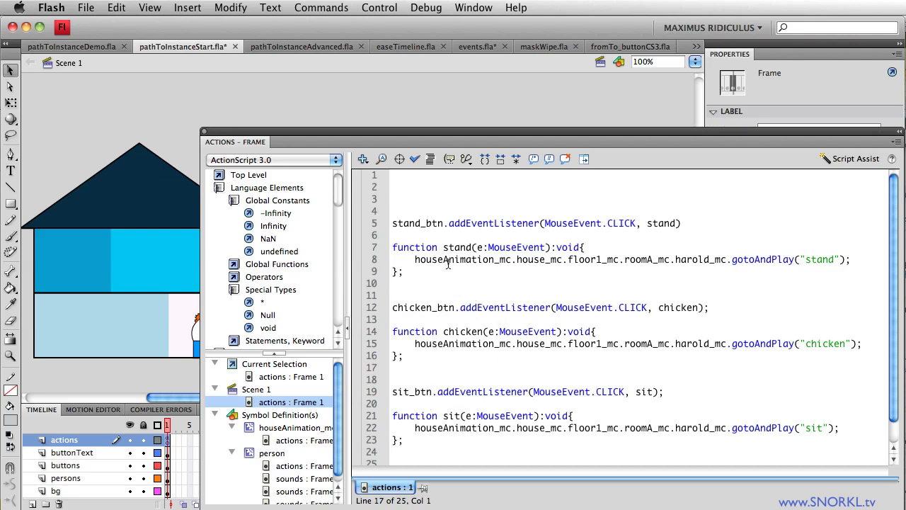
Drag across the houseAnimation_mc.house_mc.floor1_mc.roomA_mc.harold_mc path to point it out.
drag(414, 259, 602, 259)
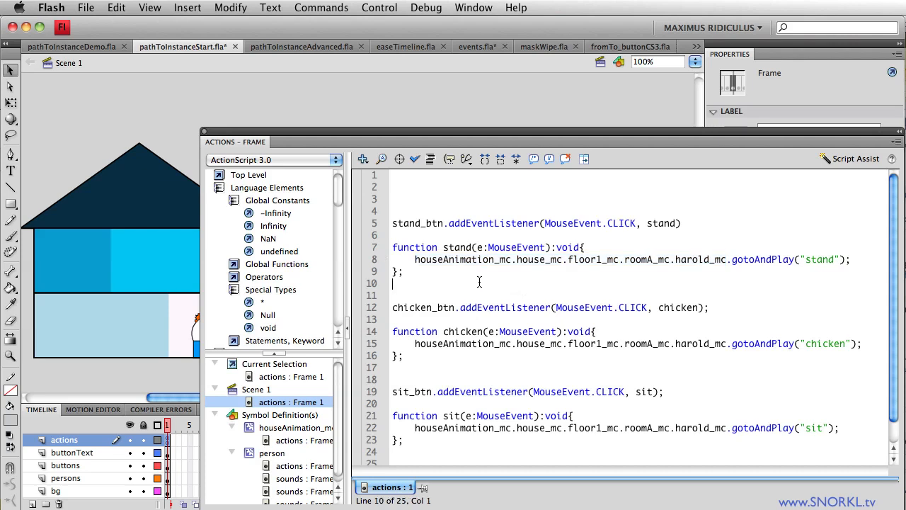
mouse_move(508, 265)
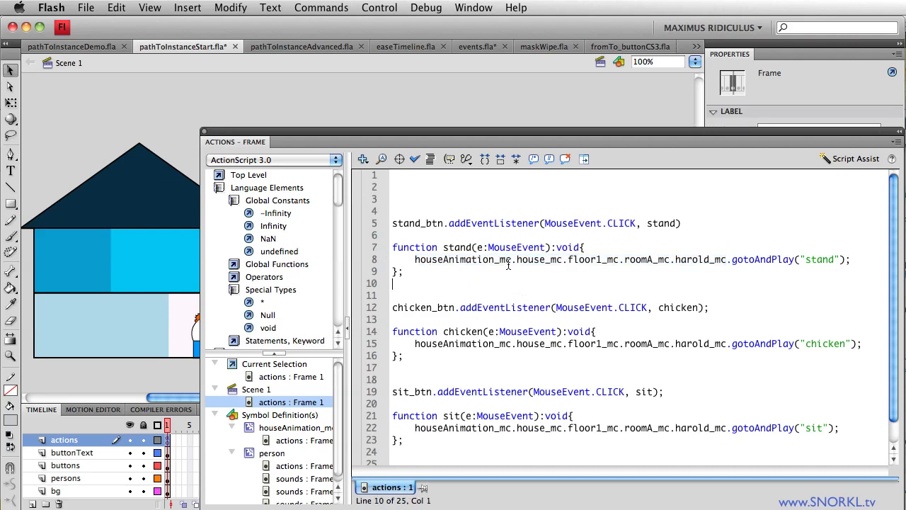
mouse_move(571, 263)
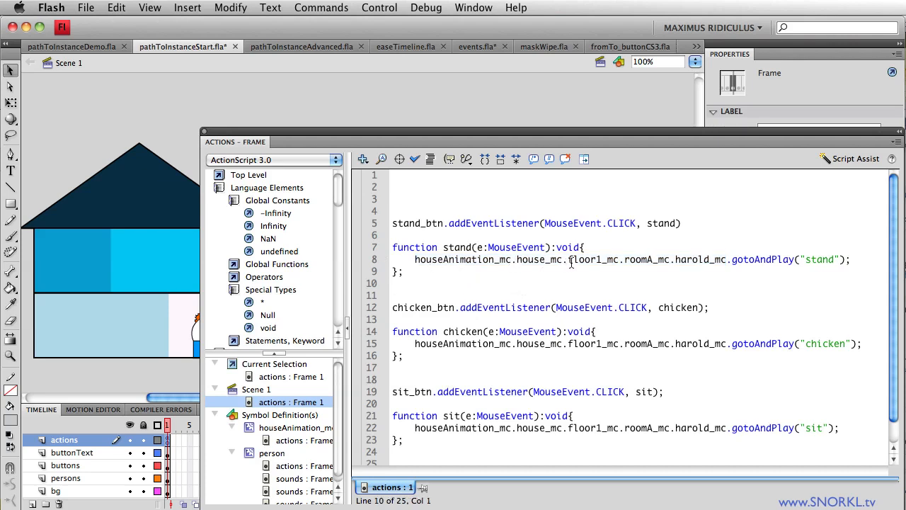
mouse_move(676, 268)
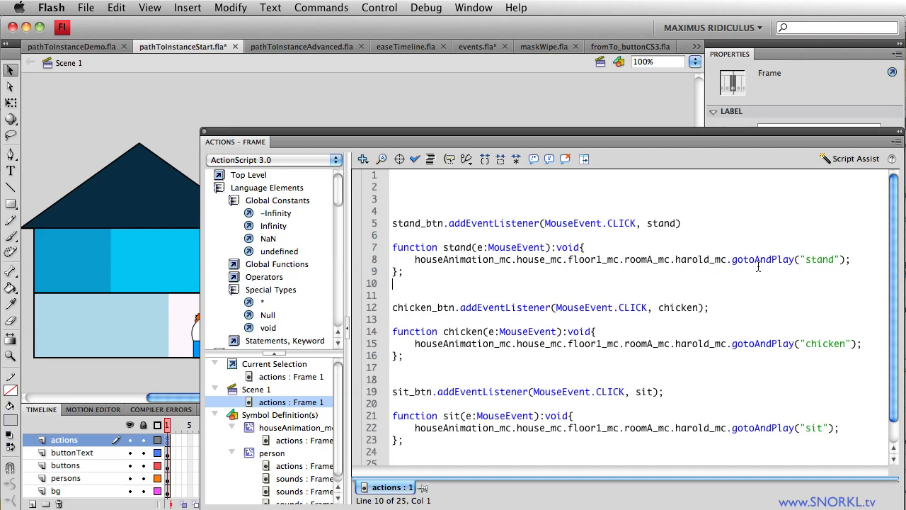
mouse_move(816, 362)
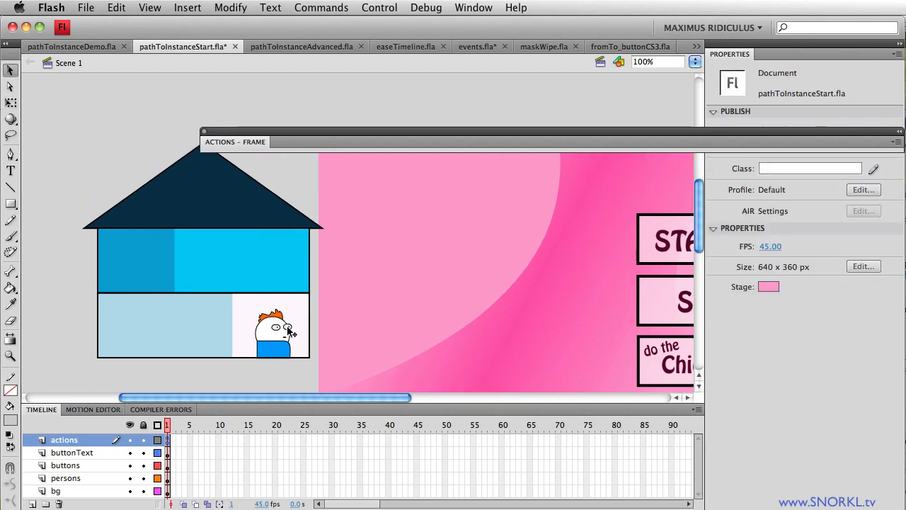
Enter houseAnimation_mc and jump to frame 30, where the house is enlarged.
key(cmd+enter)
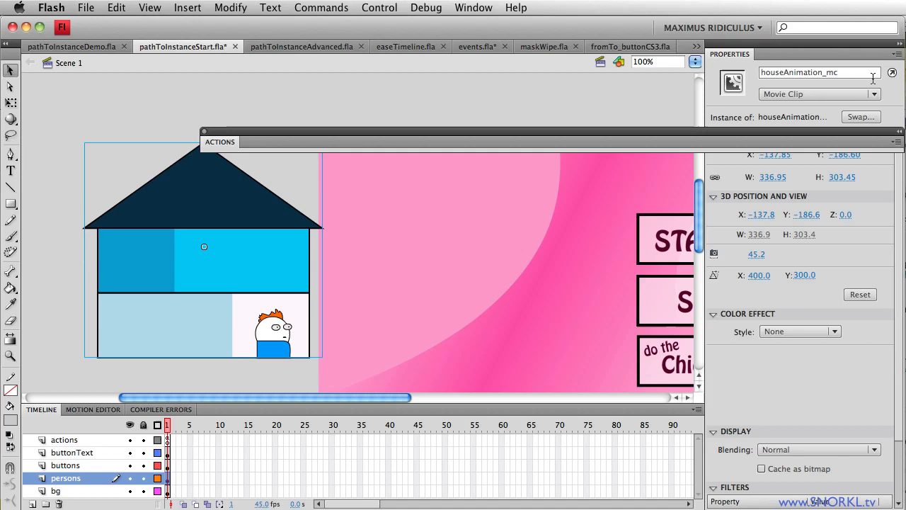
mouse_move(223, 220)
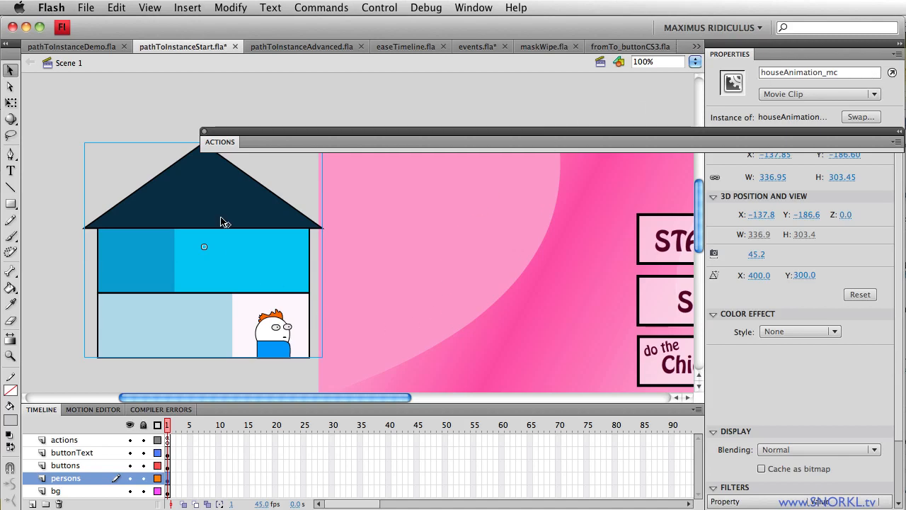
double_click(204, 247)
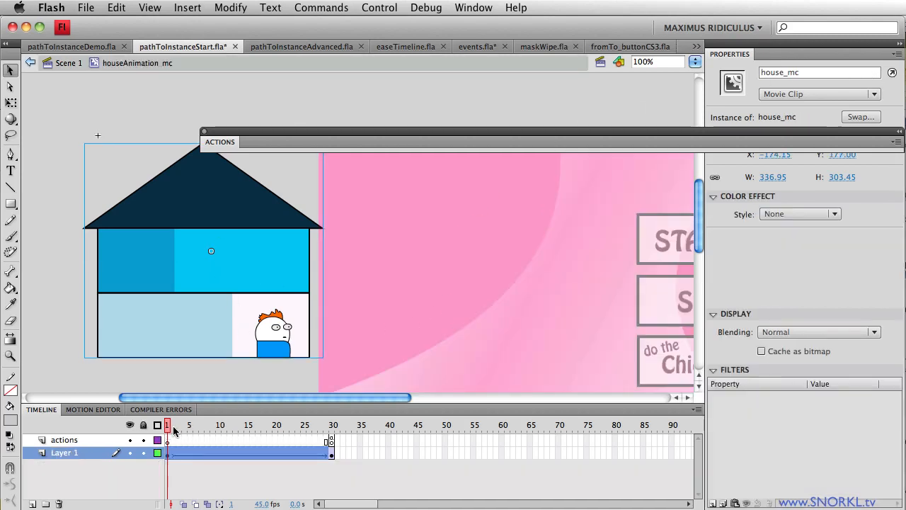
click(202, 425)
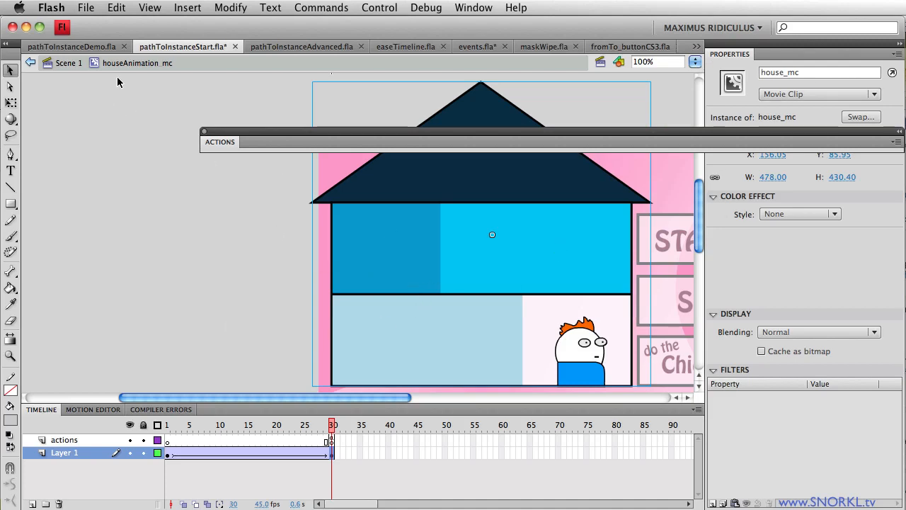
Inside house_mc, drag Harold from the pasteboard into the lower-right pink room.
double_click(481, 248)
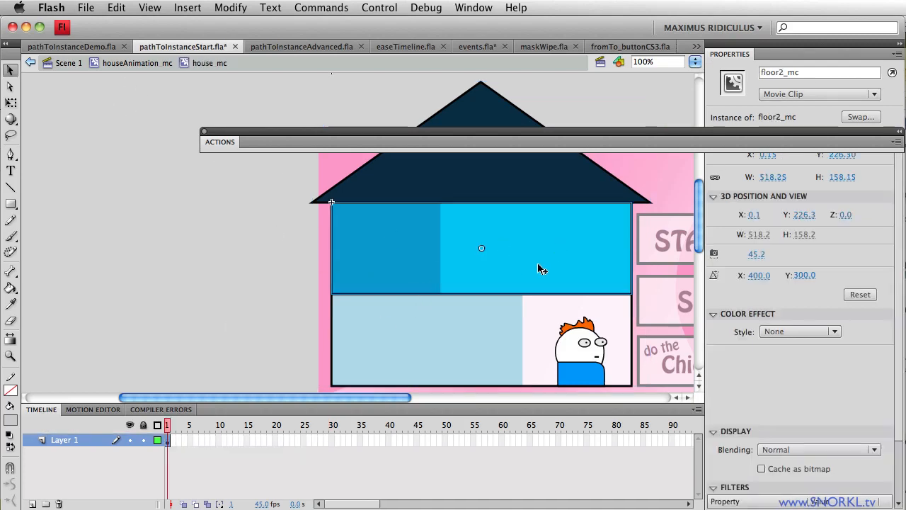
mouse_move(478, 344)
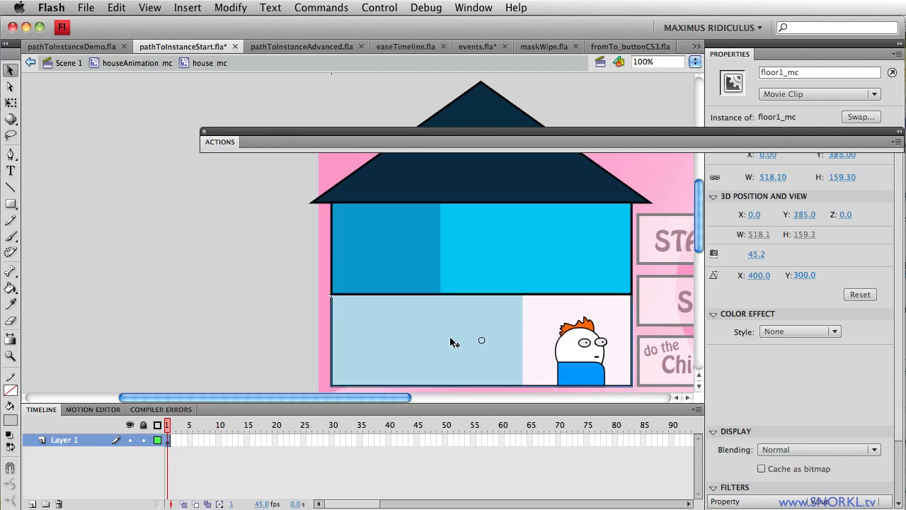
mouse_move(492, 350)
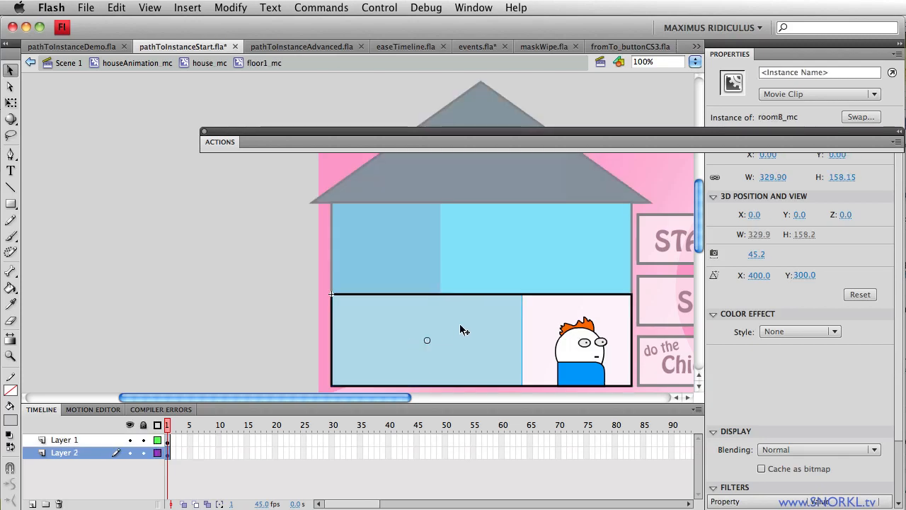
mouse_move(736, 123)
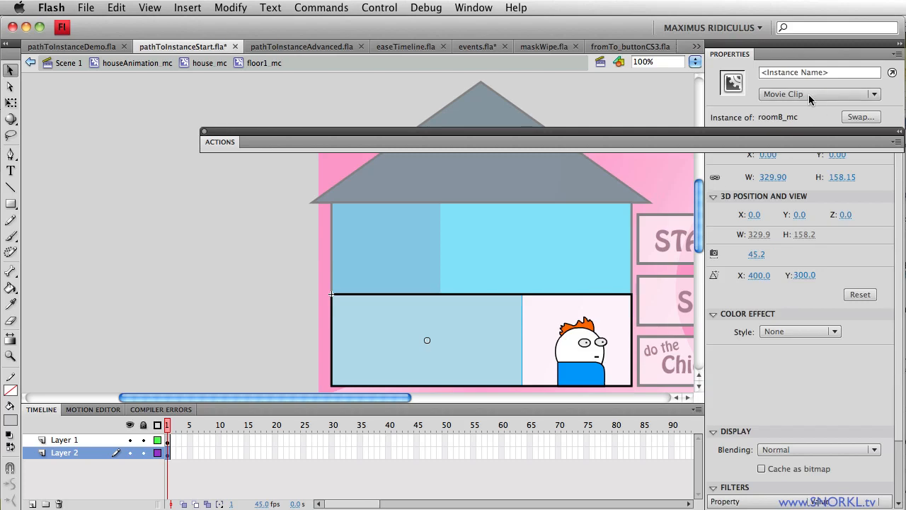
mouse_move(305, 310)
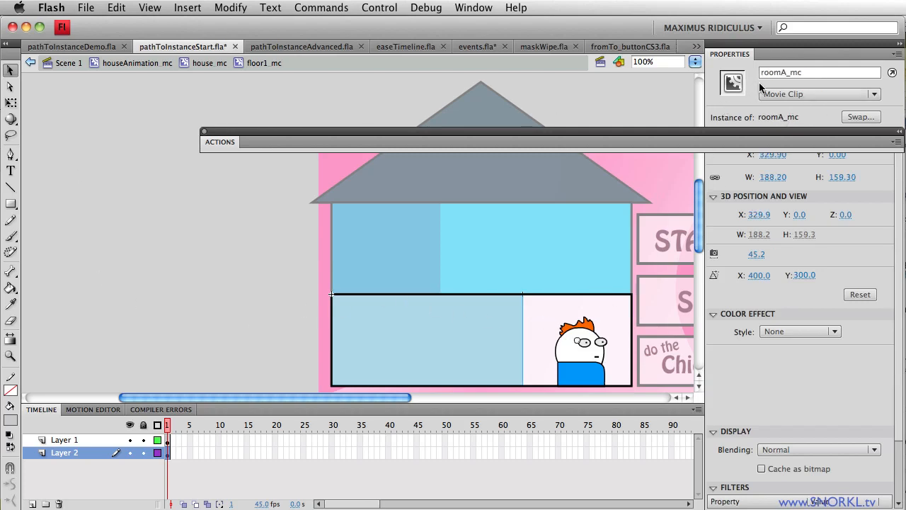
mouse_move(567, 314)
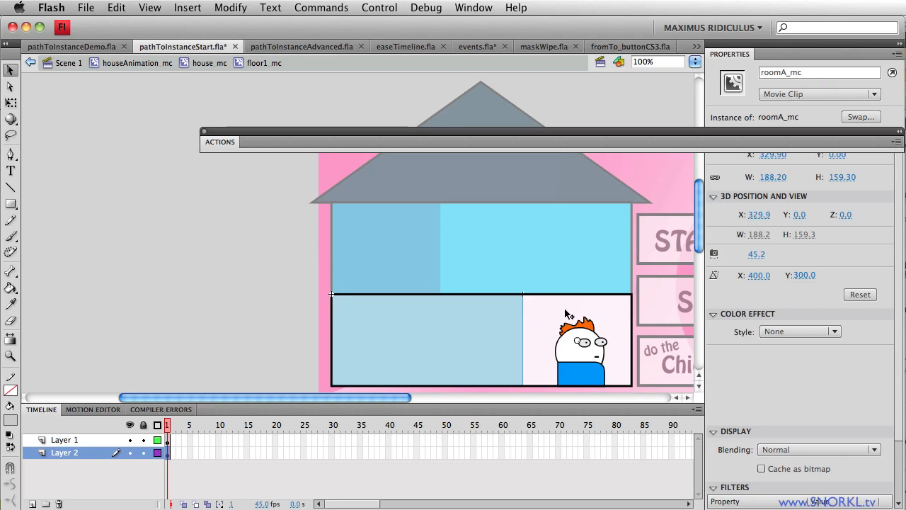
drag(579, 340, 188, 294)
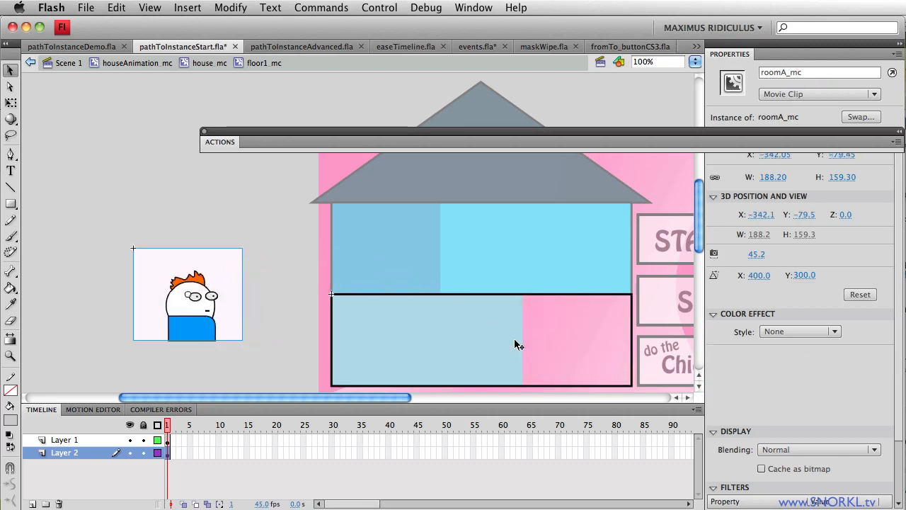
mouse_move(201, 303)
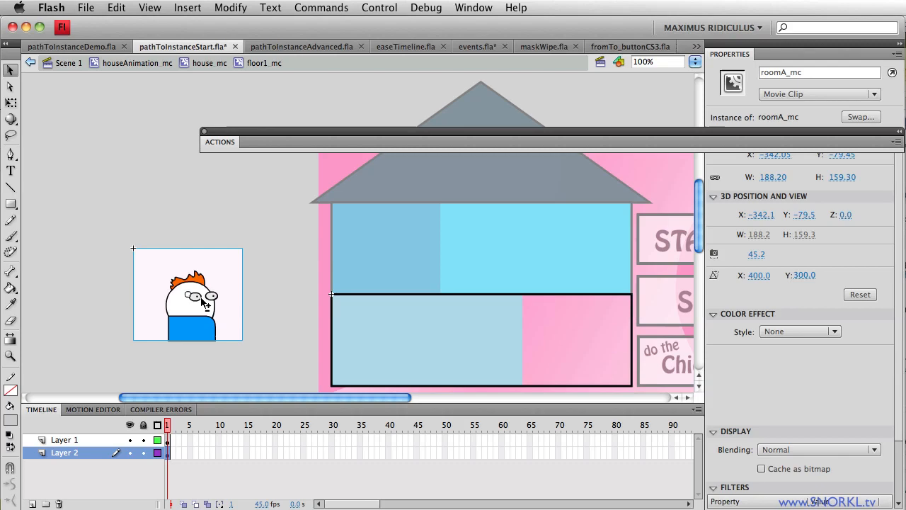
drag(202, 301, 77, 170)
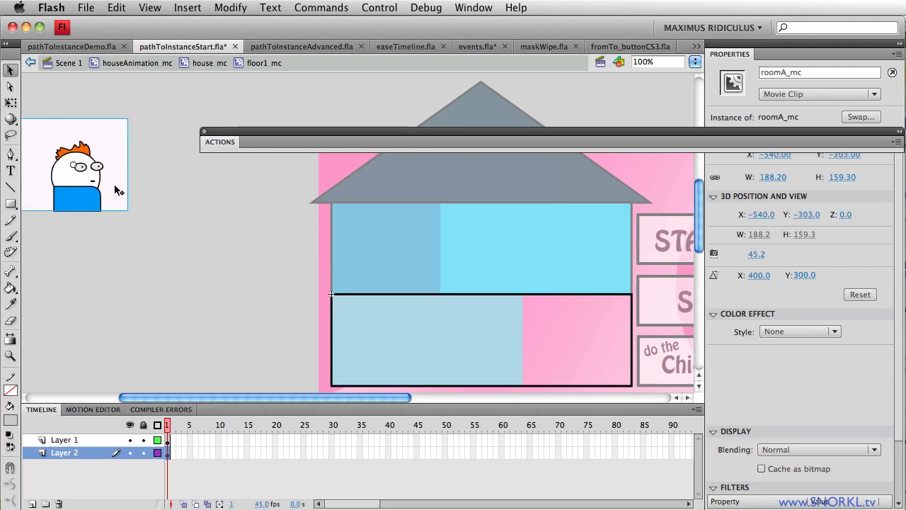
mouse_move(208, 262)
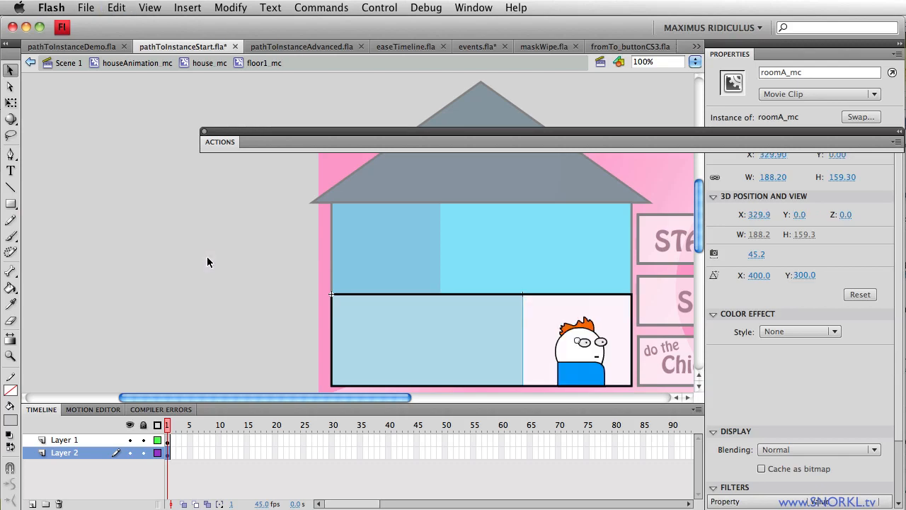
mouse_move(573, 348)
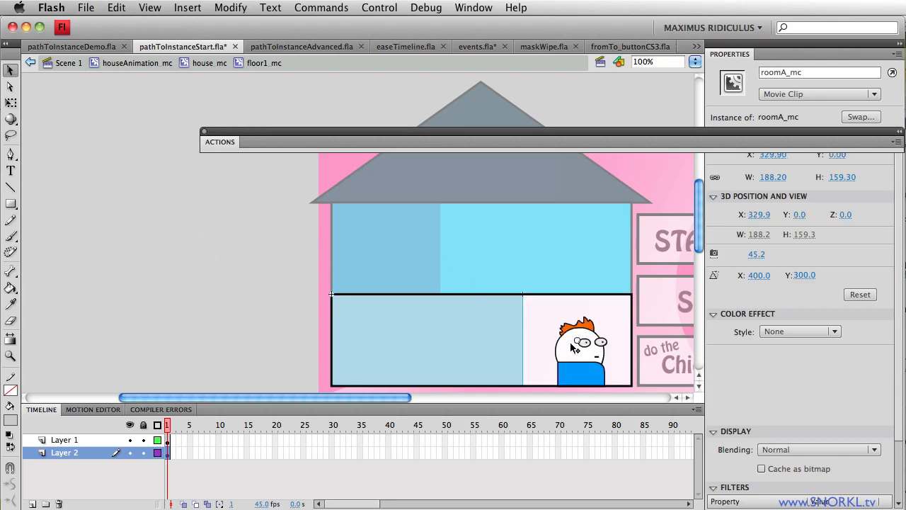
Open Harold's clip and preview its stand, sit and chicken sections.
double_click(575, 347)
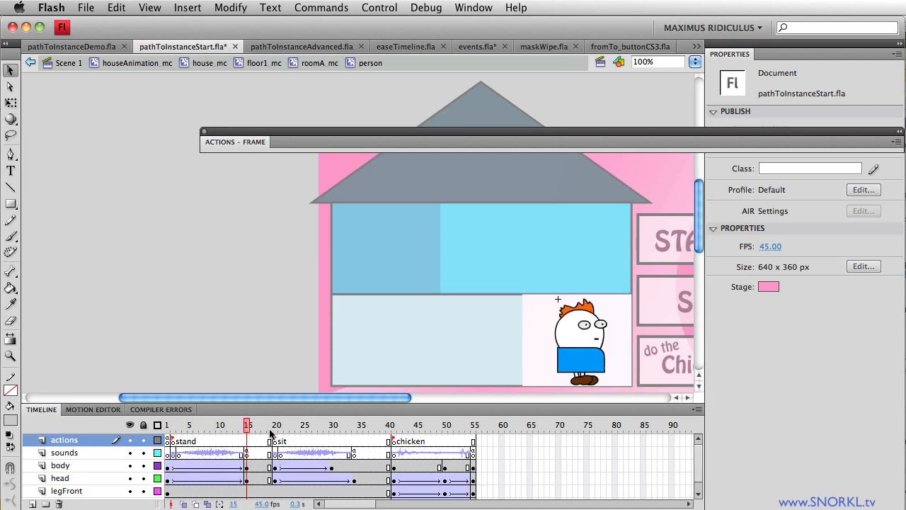
click(316, 425)
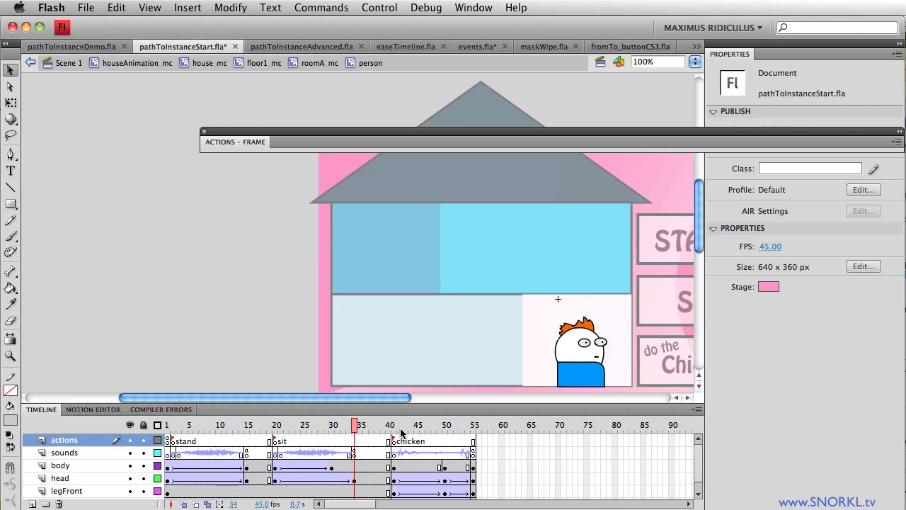
click(419, 425)
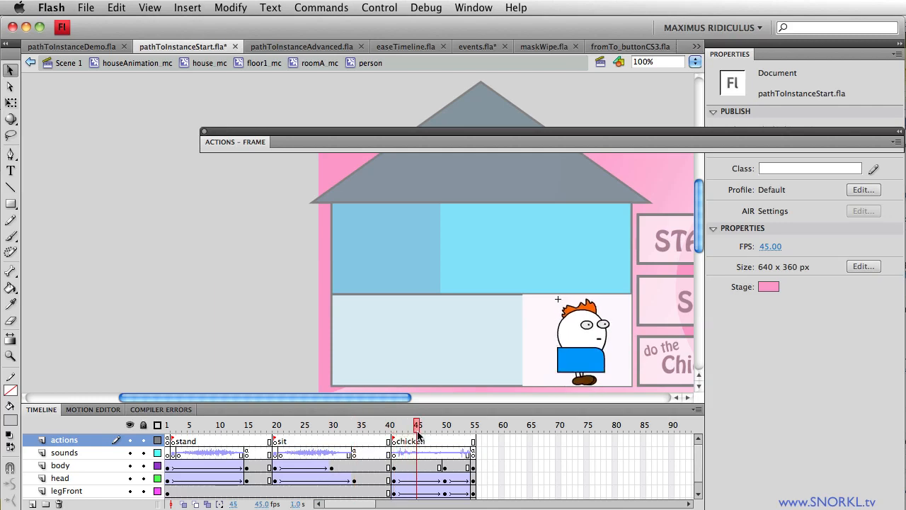
click(439, 424)
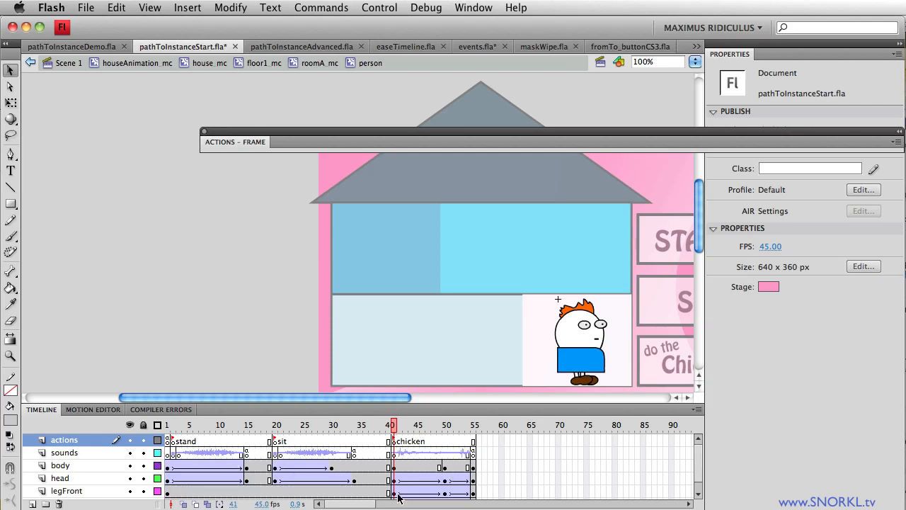
mouse_move(366, 442)
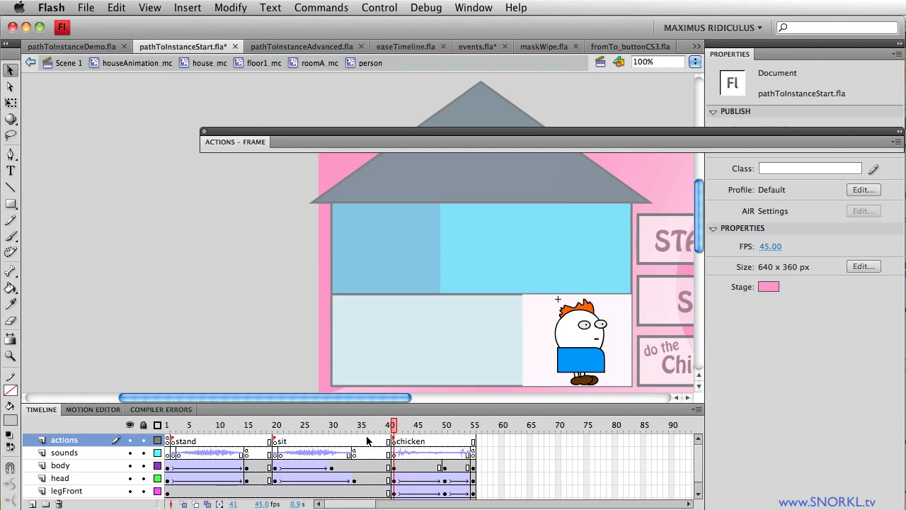
Revisit the sit pose and first frame, then return to Scene 1.
click(327, 424)
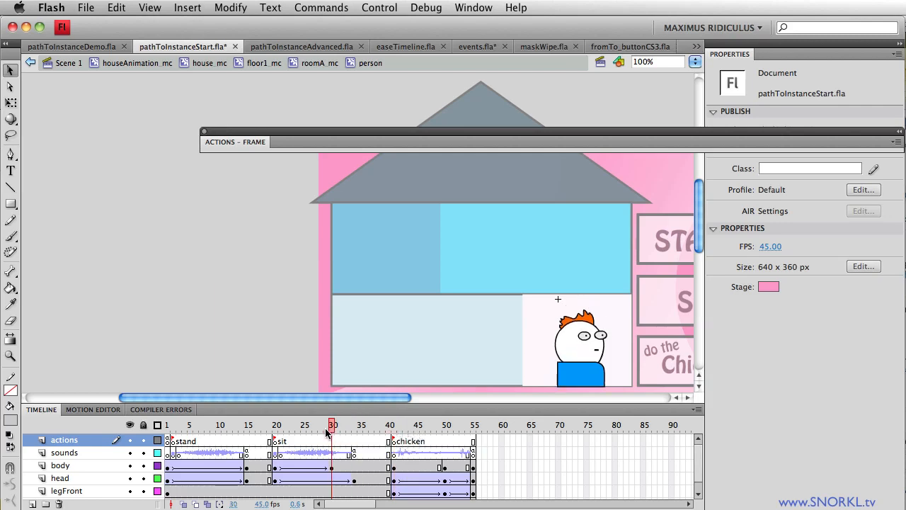
click(446, 425)
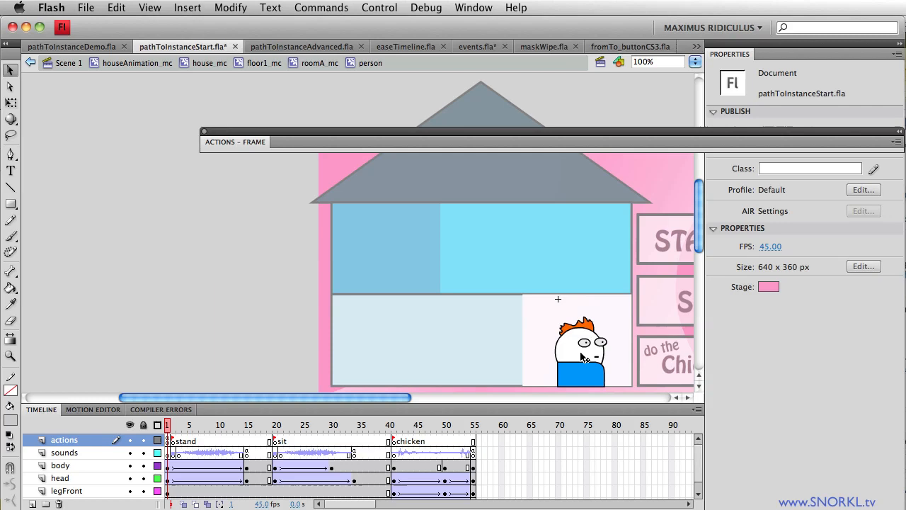
click(581, 347)
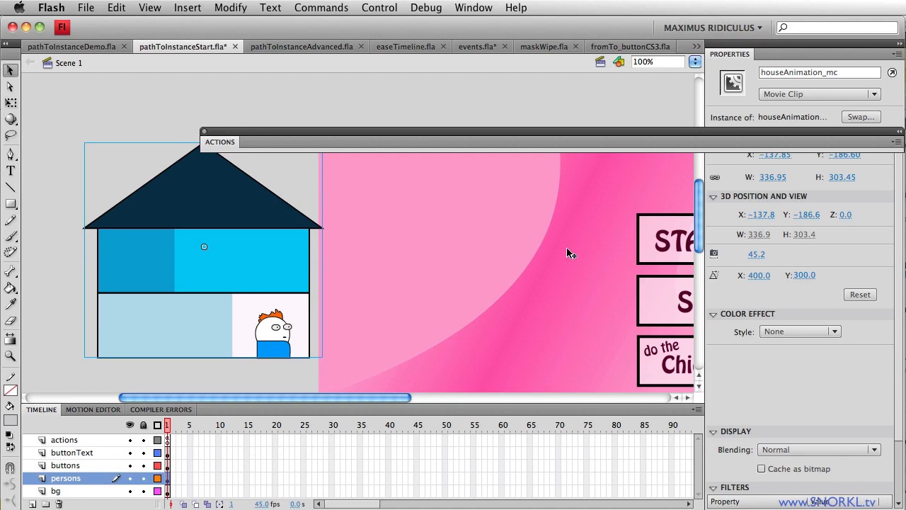
Select the actions frame holding the button code, then switch to the demo file.
click(669, 240)
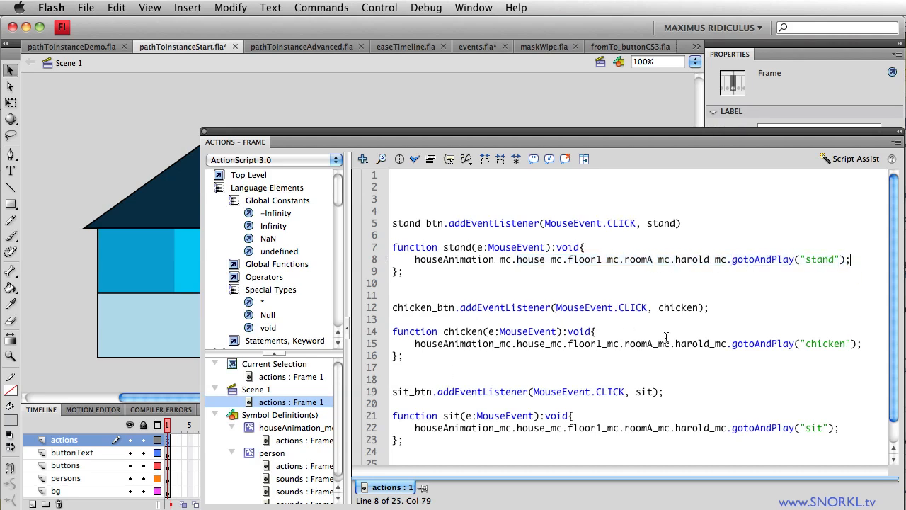
mouse_move(727, 358)
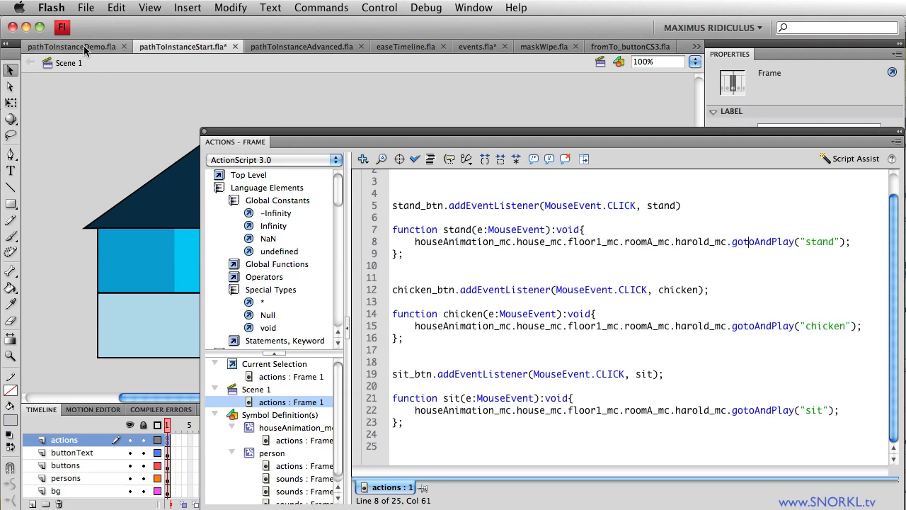
click(71, 46)
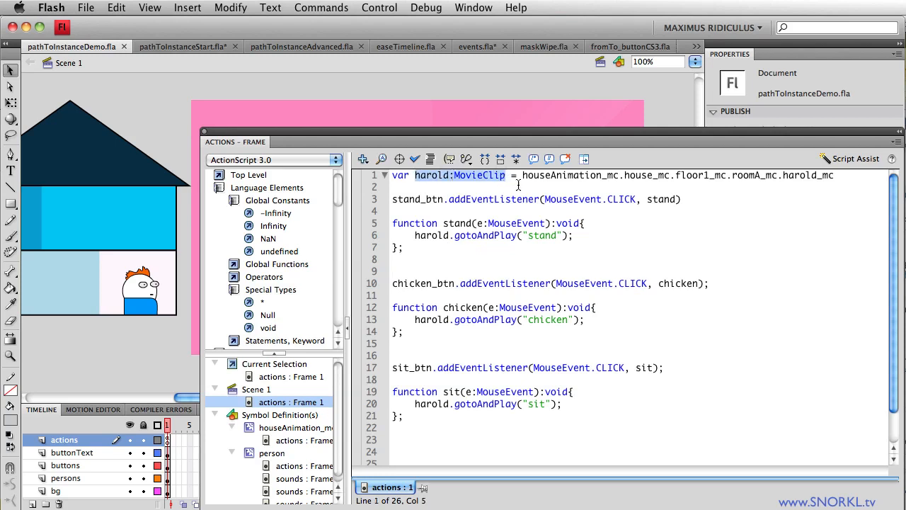
Highlight the var harold:MovieClip declaration and the word harold in the script.
click(508, 175)
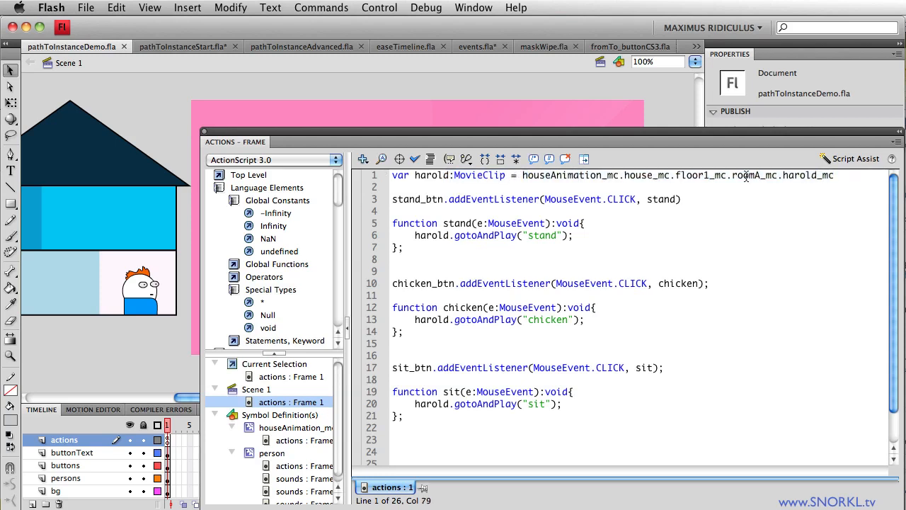
double_click(429, 175)
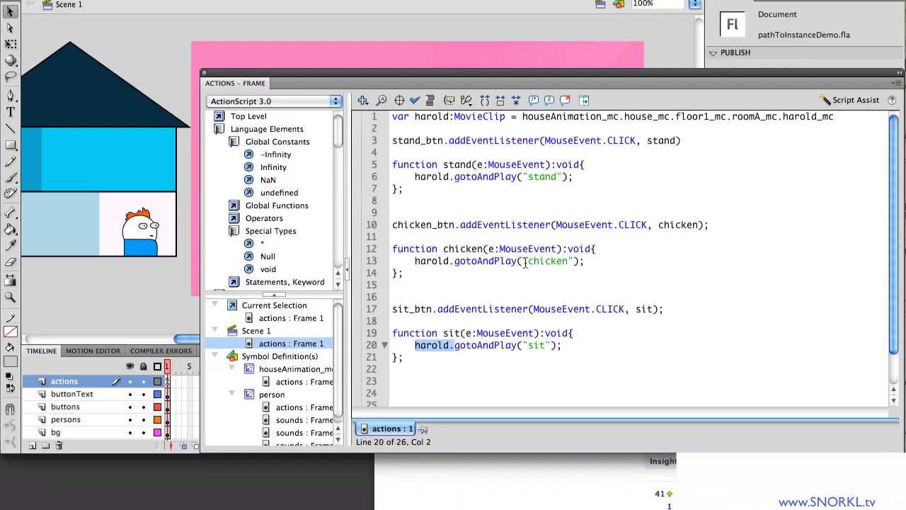
mouse_move(307, 257)
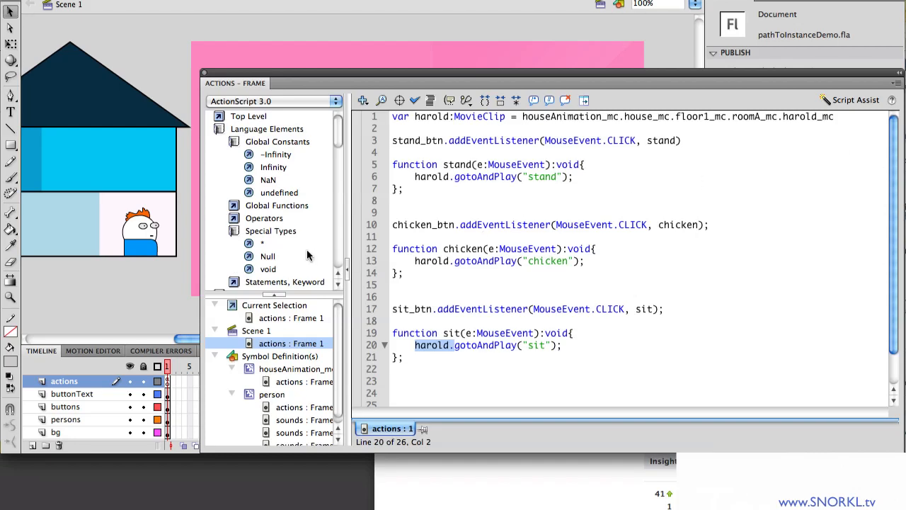
mouse_move(661, 168)
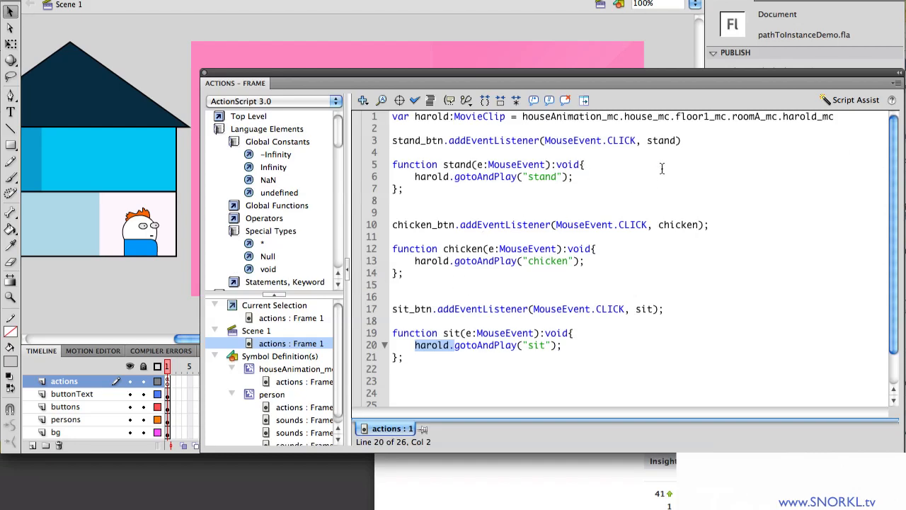
mouse_move(774, 118)
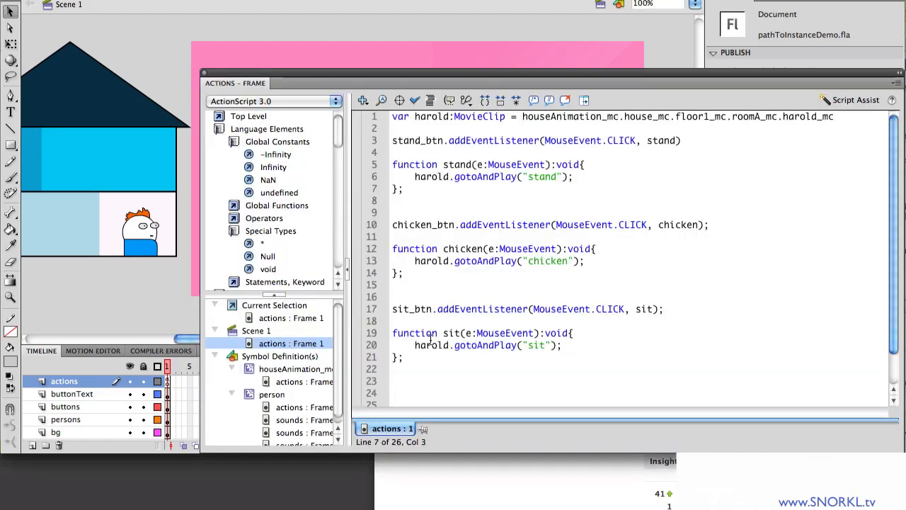
Write trace(e.target.name); inside the new moveHarold function.
scroll(down, 3)
text(houseAnimation_mc.addEventListener(MouseEvent.CLICK, moveHarold))
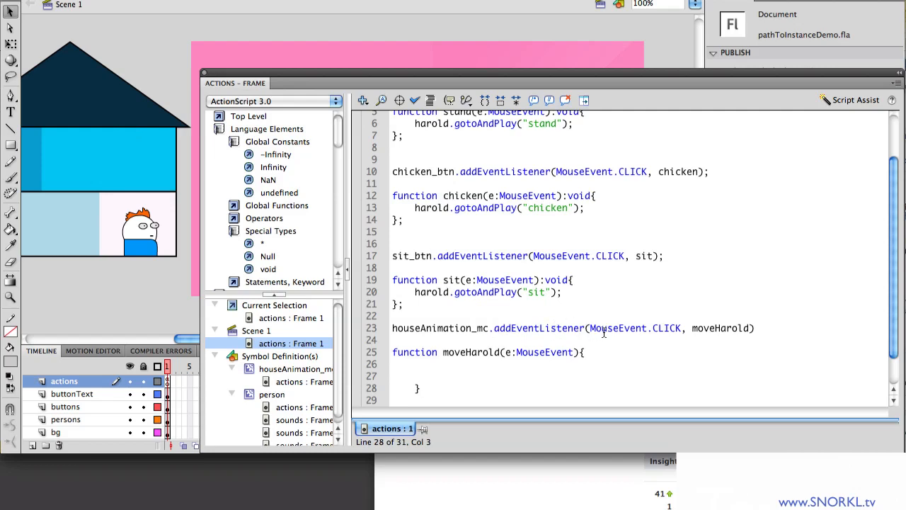
mouse_move(667, 332)
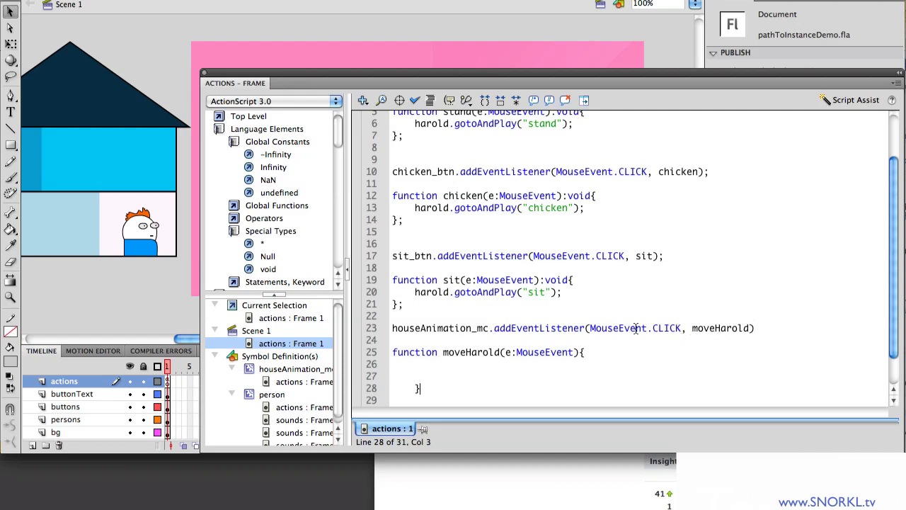
mouse_move(477, 339)
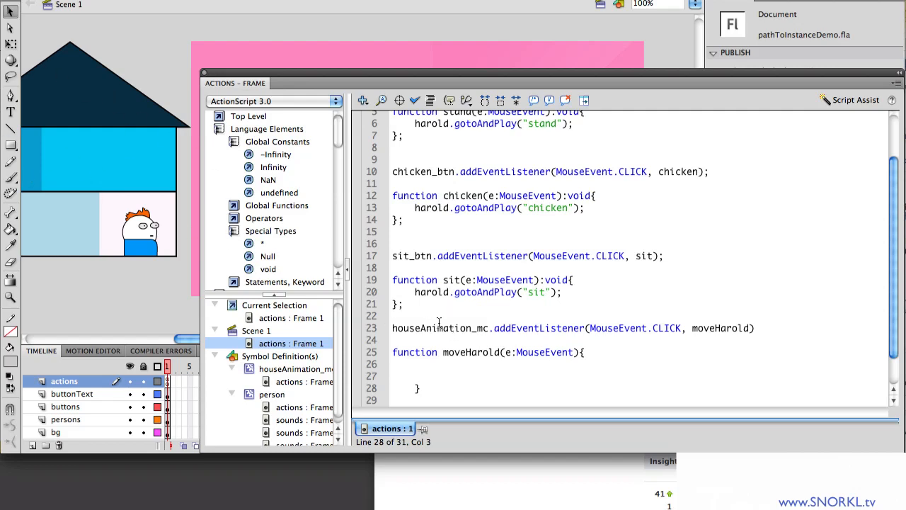
mouse_move(569, 356)
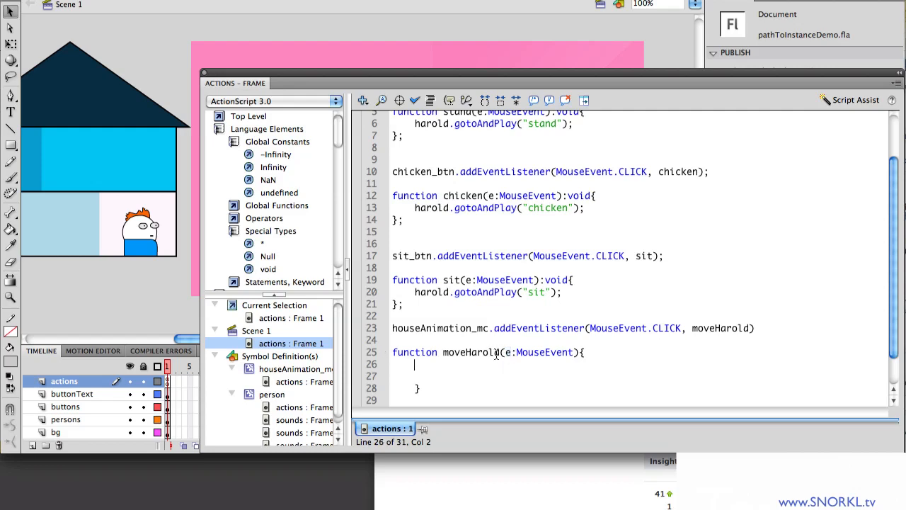
text(trace()
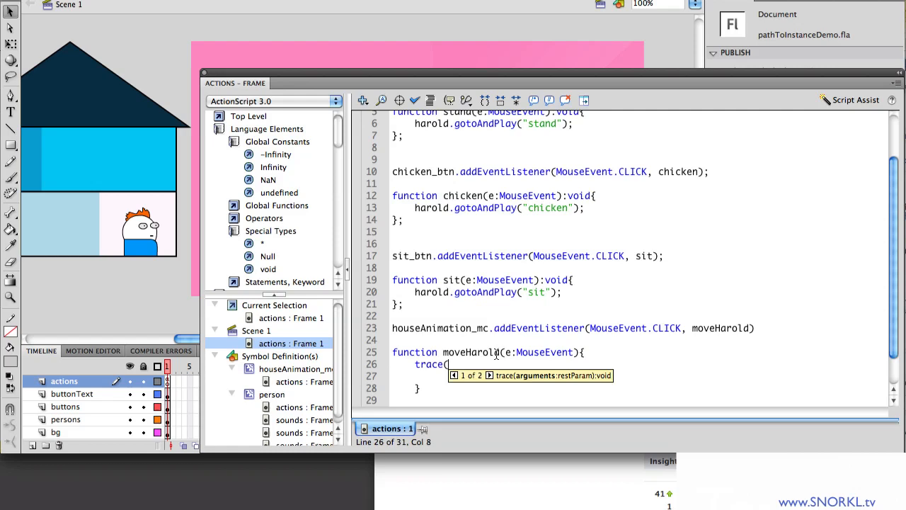
text(e.to)
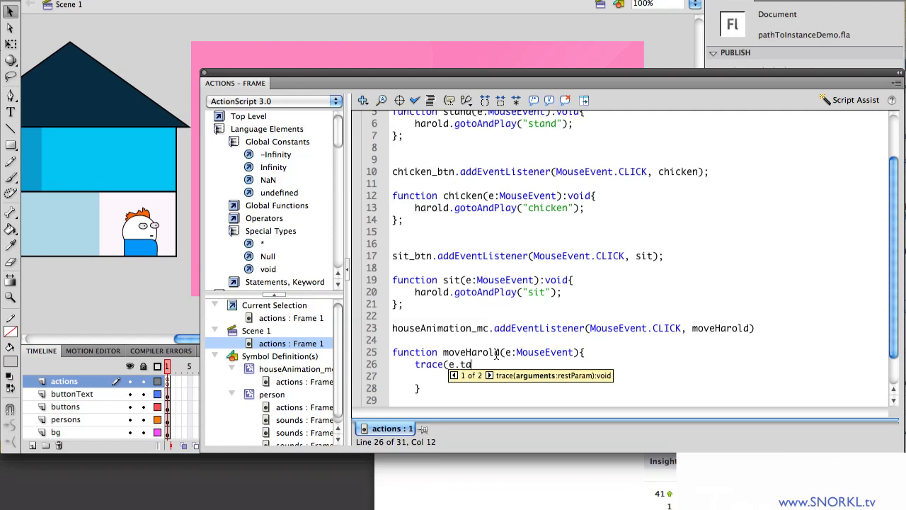
text(rget.name)
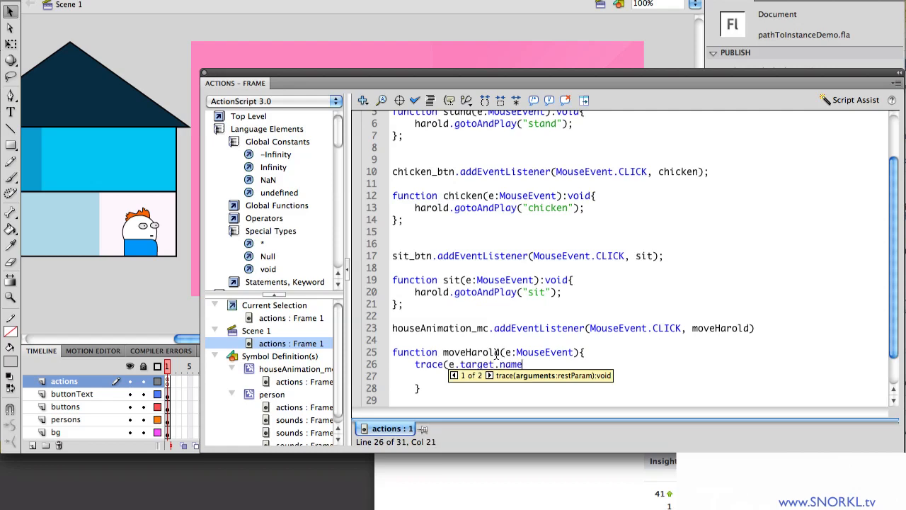
text();)
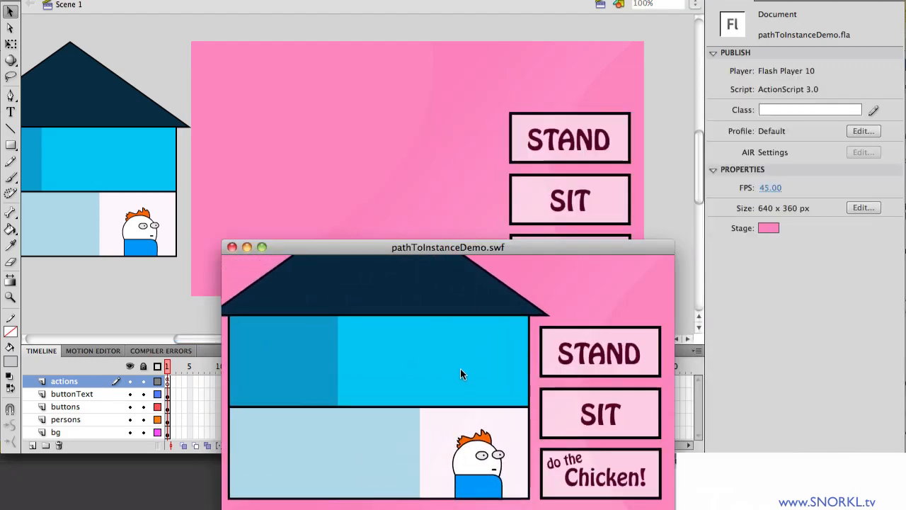
mouse_move(587, 236)
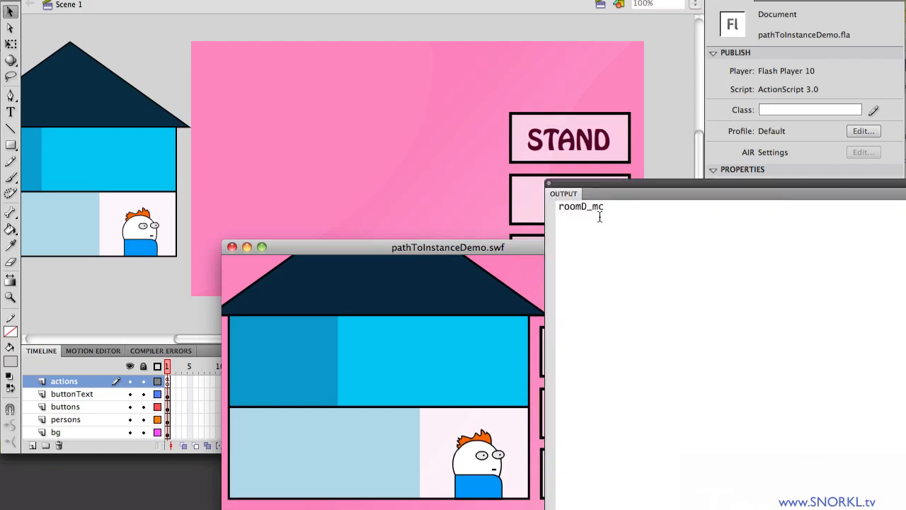
mouse_move(299, 372)
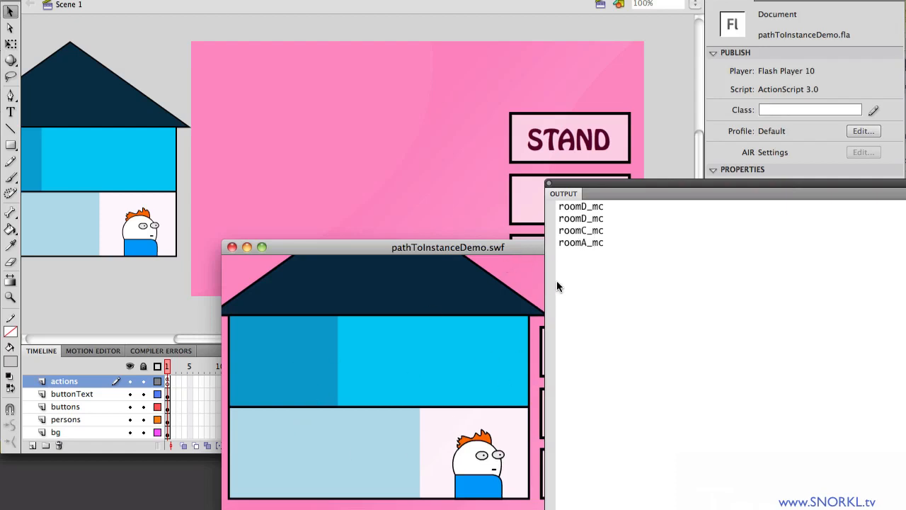
mouse_move(299, 457)
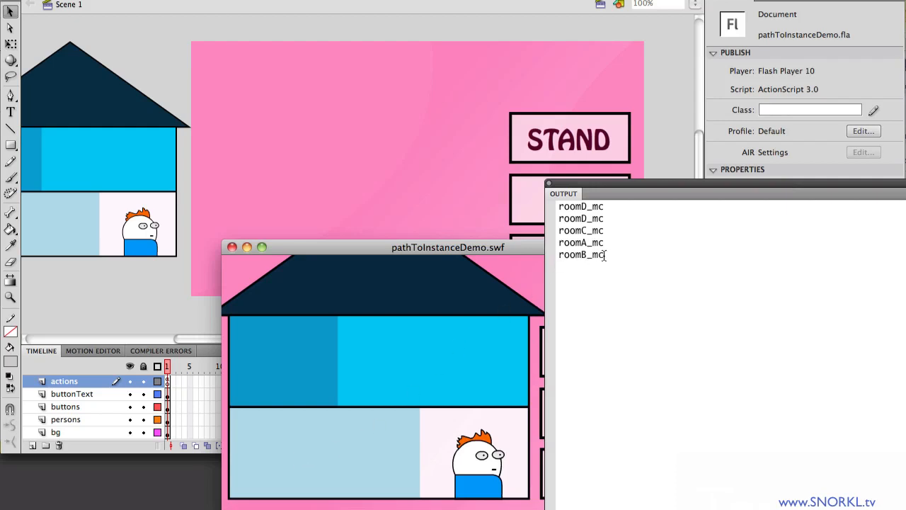
mouse_move(402, 301)
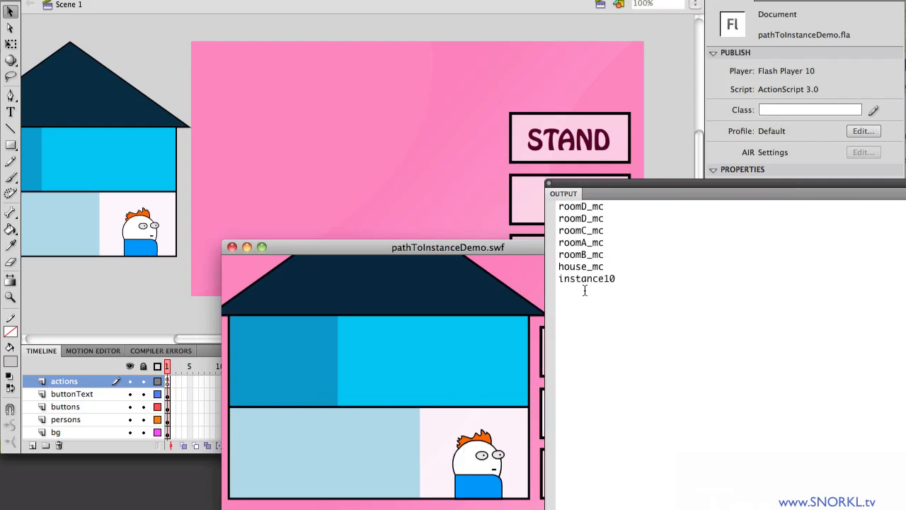
mouse_move(441, 453)
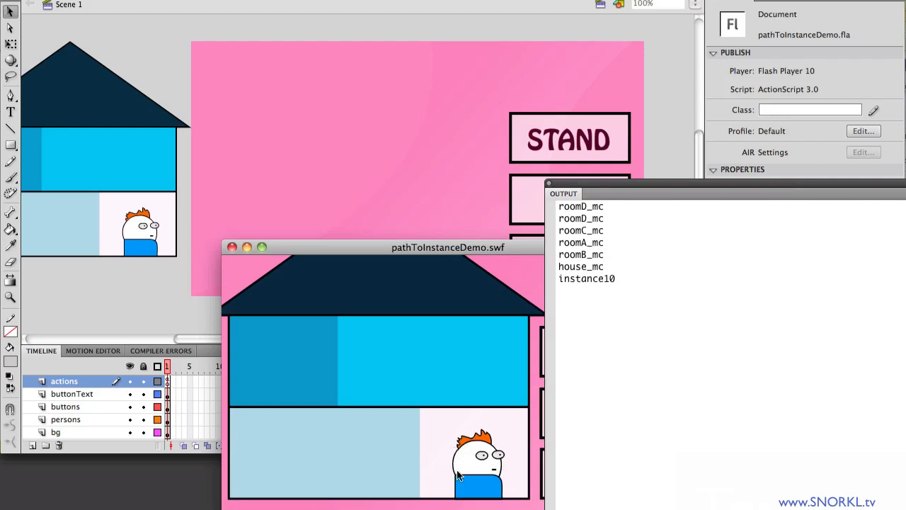
mouse_move(492, 481)
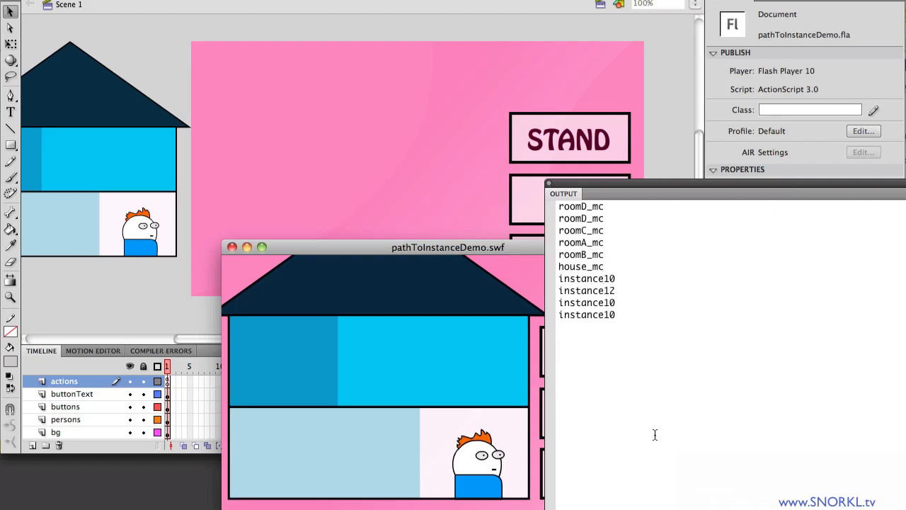
mouse_move(474, 468)
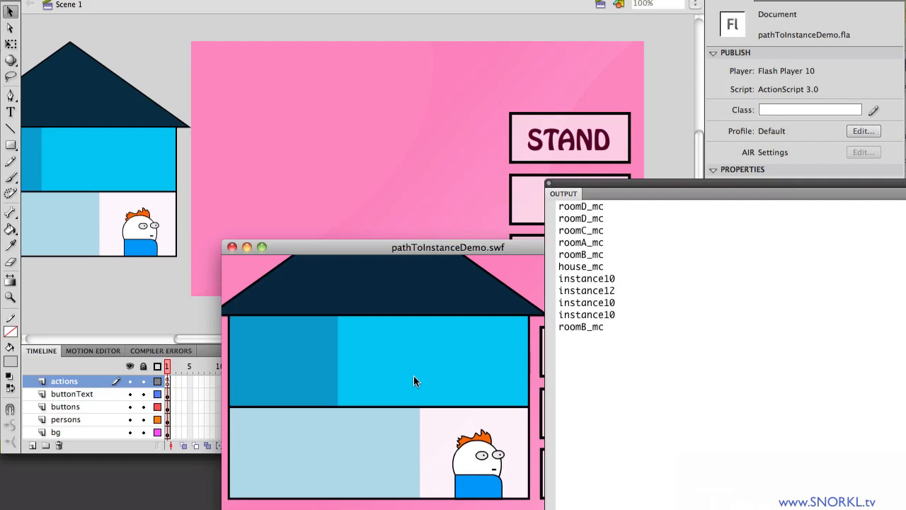
mouse_move(423, 376)
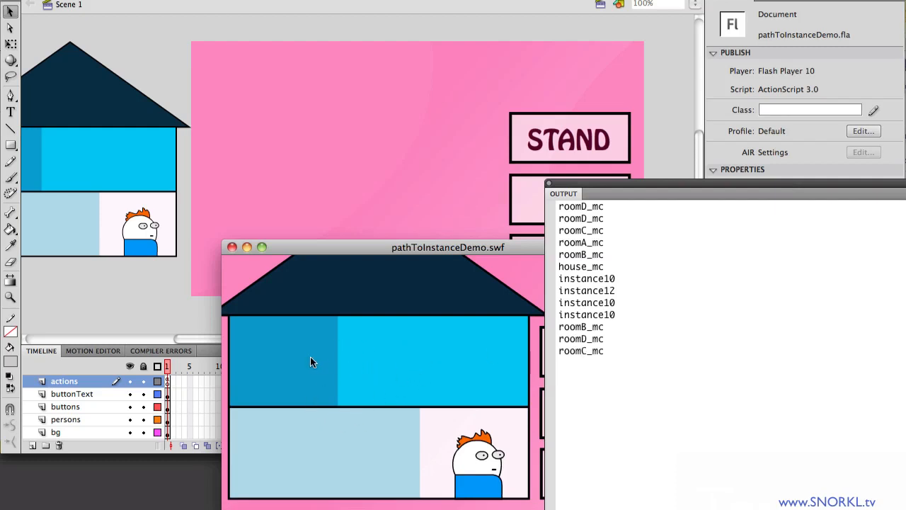
mouse_move(348, 433)
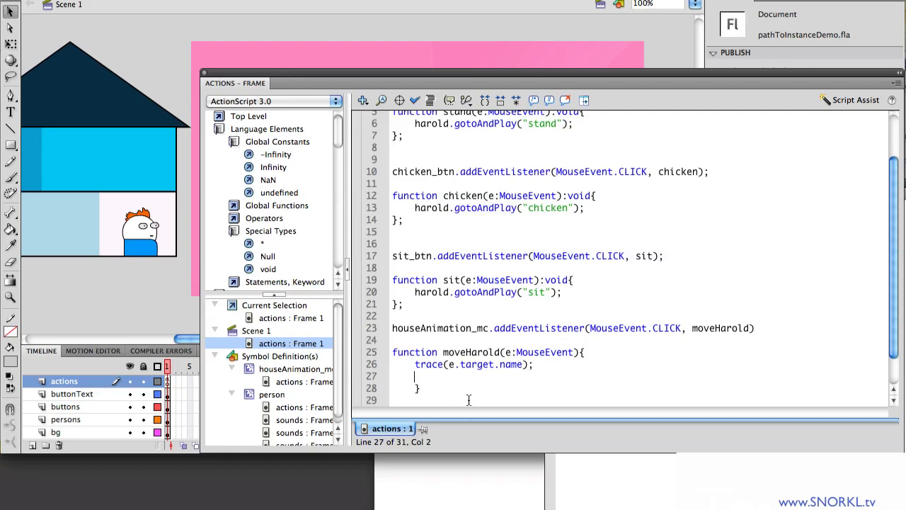
Add e.target.addChild(harold); below the trace statement in moveHarold.
text(e)
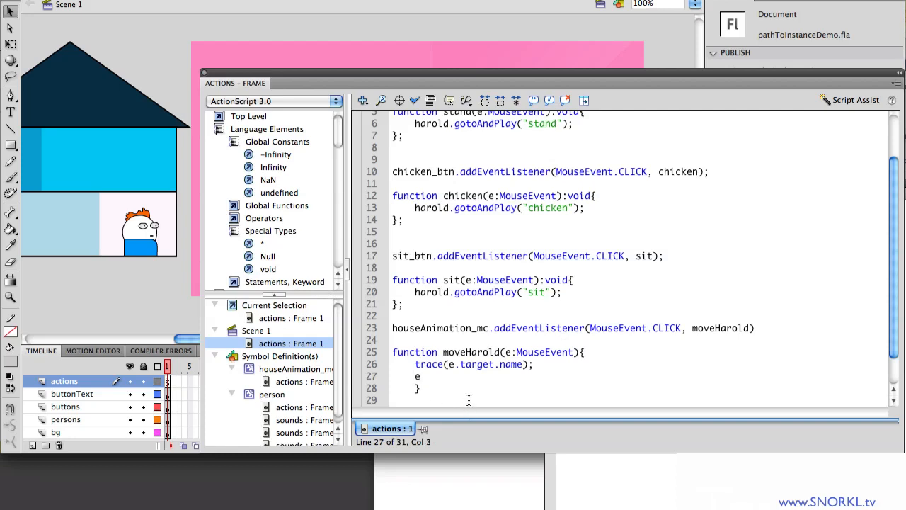
text(.target)
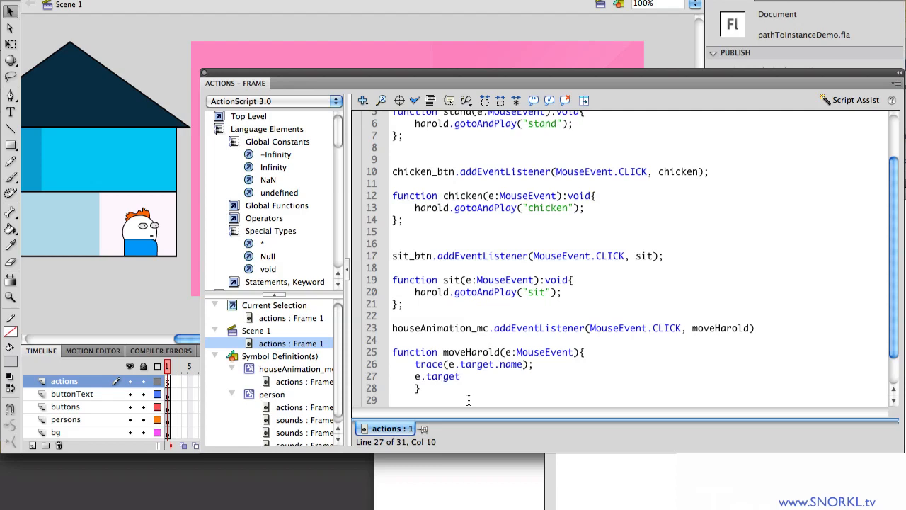
text(.add)
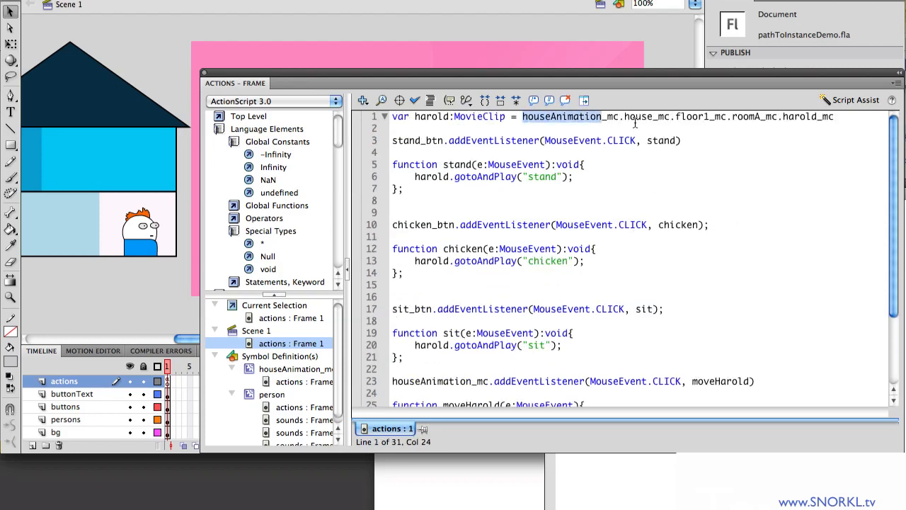
scroll(down, 3)
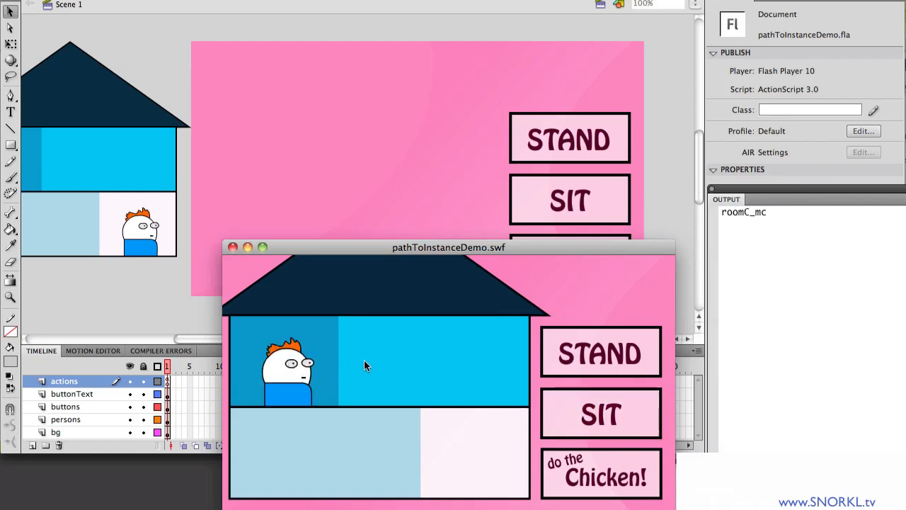
mouse_move(323, 403)
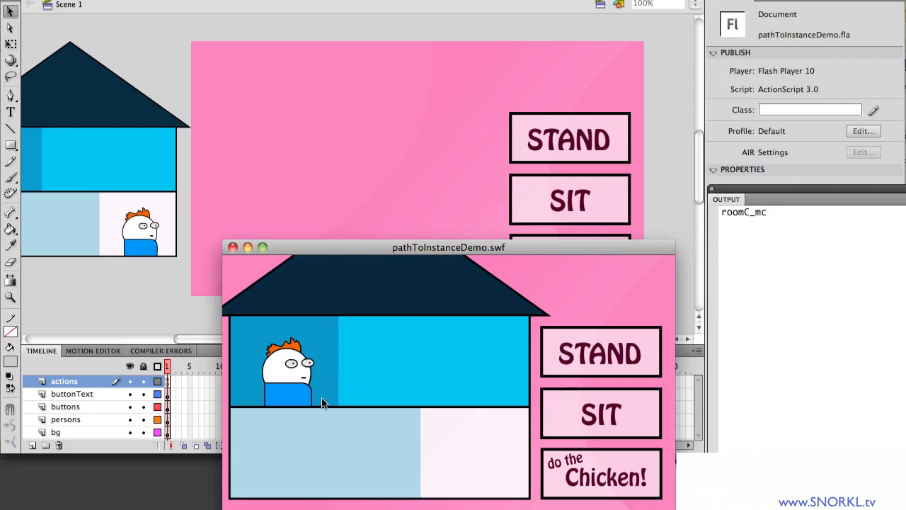
mouse_move(455, 465)
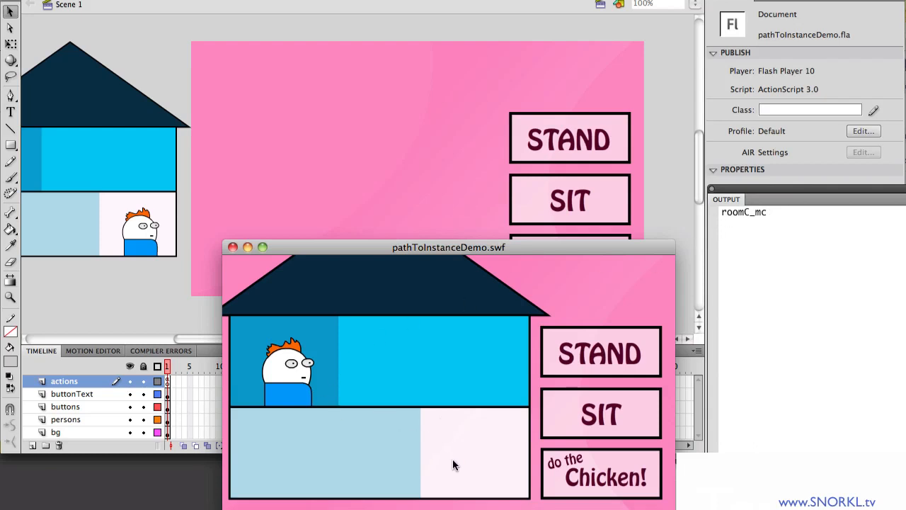
mouse_move(400, 377)
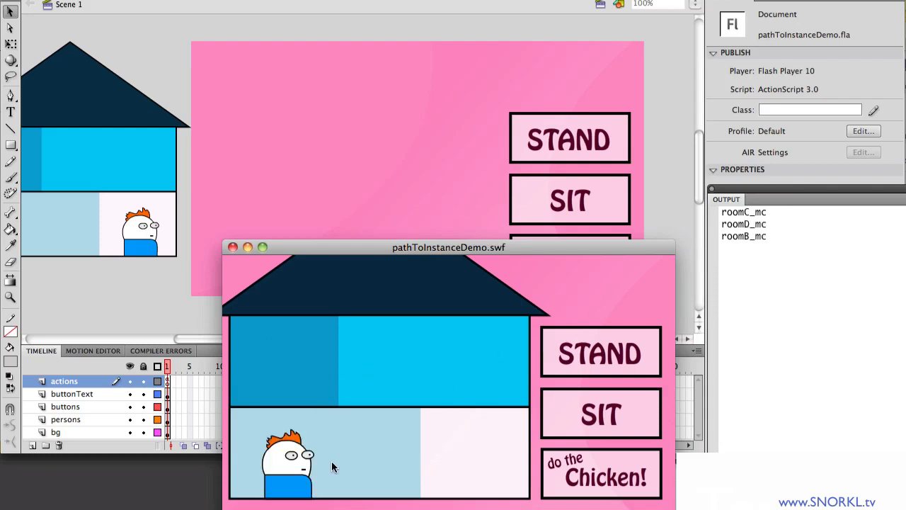
In the test movie, send Harold between rooms, make him stand, then move him to the lower-right room.
click(600, 474)
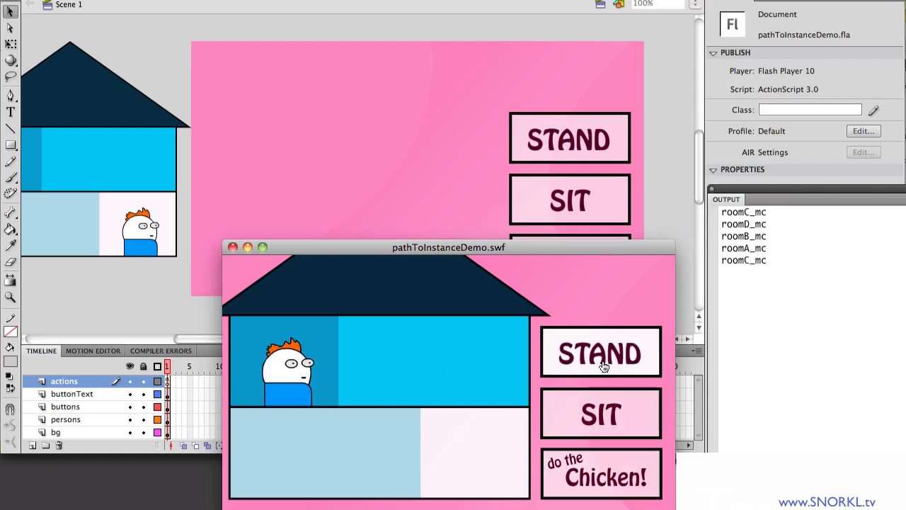
mouse_move(608, 368)
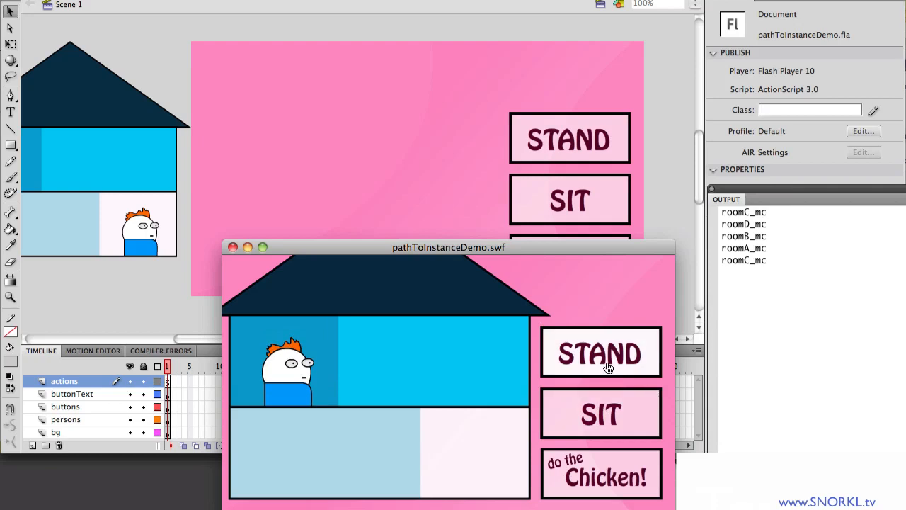
click(600, 353)
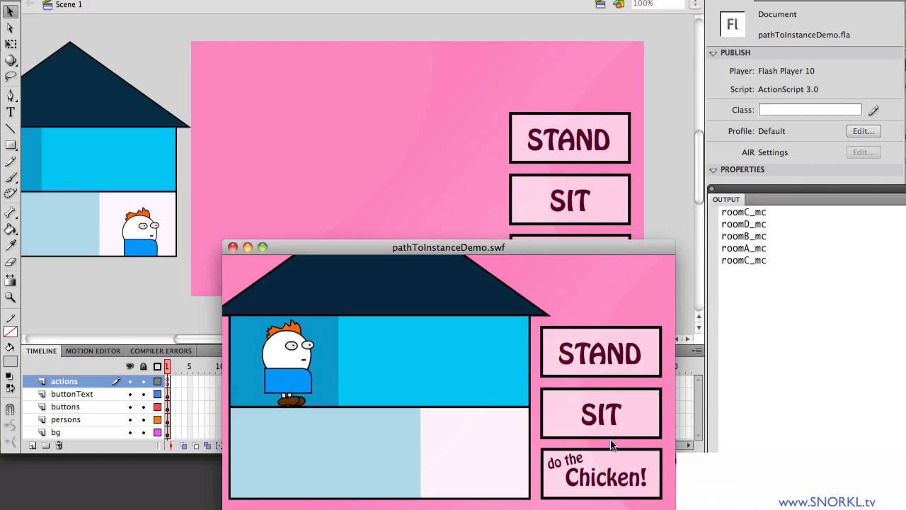
mouse_move(605, 415)
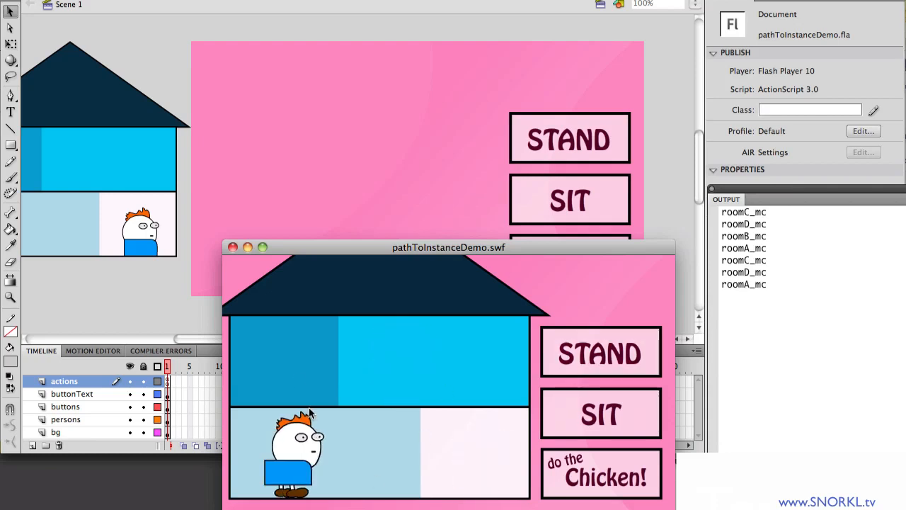
click(601, 353)
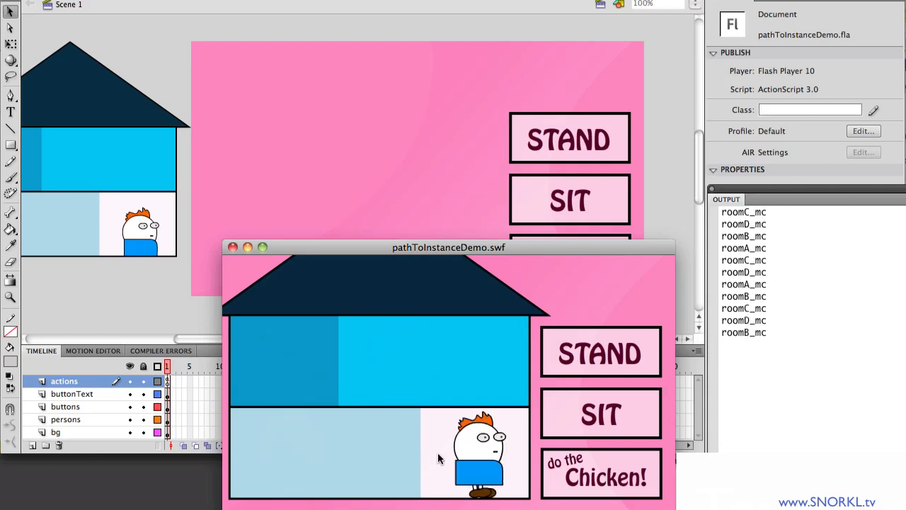
click(600, 352)
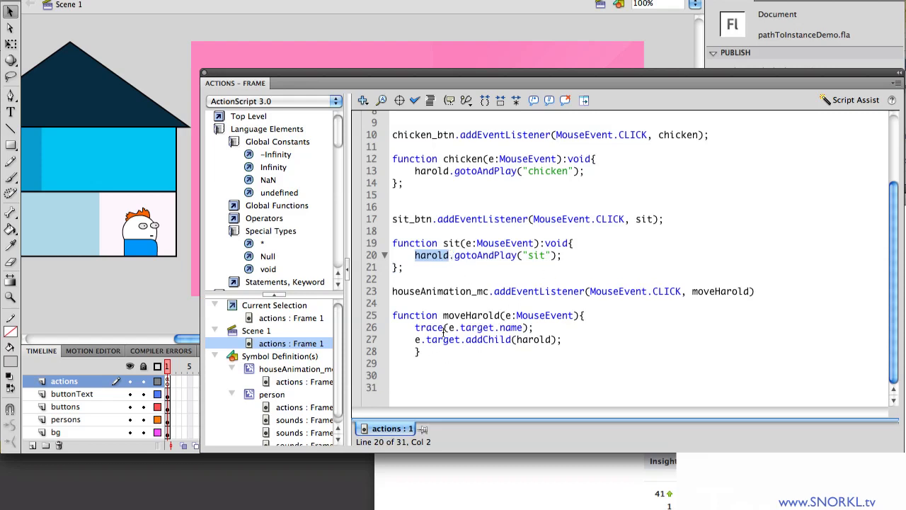
mouse_move(378, 335)
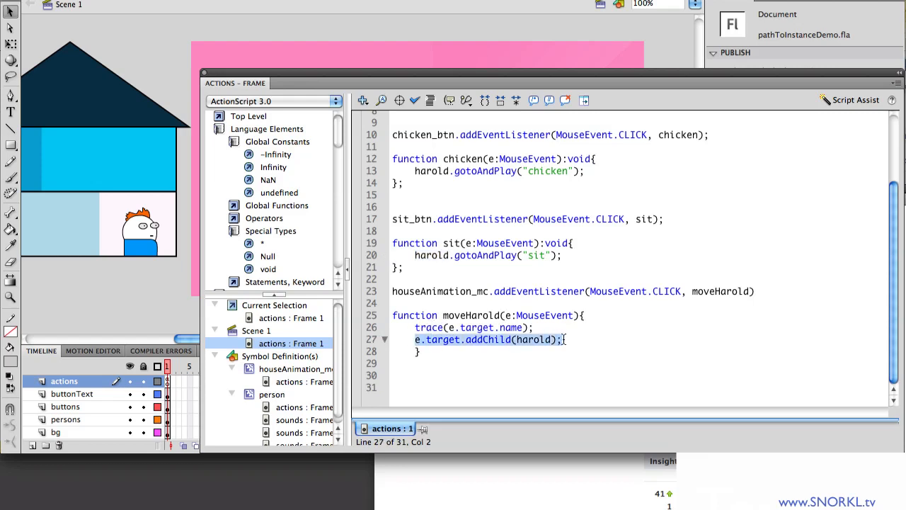
Highlight the e.target.addChild(harold) line, move Harold through several rooms, and raise the SWF window.
click(566, 340)
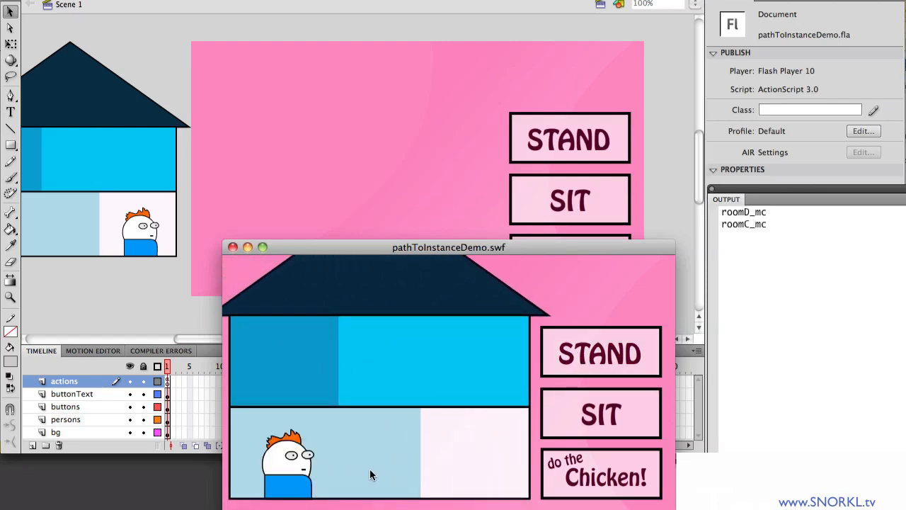
click(599, 413)
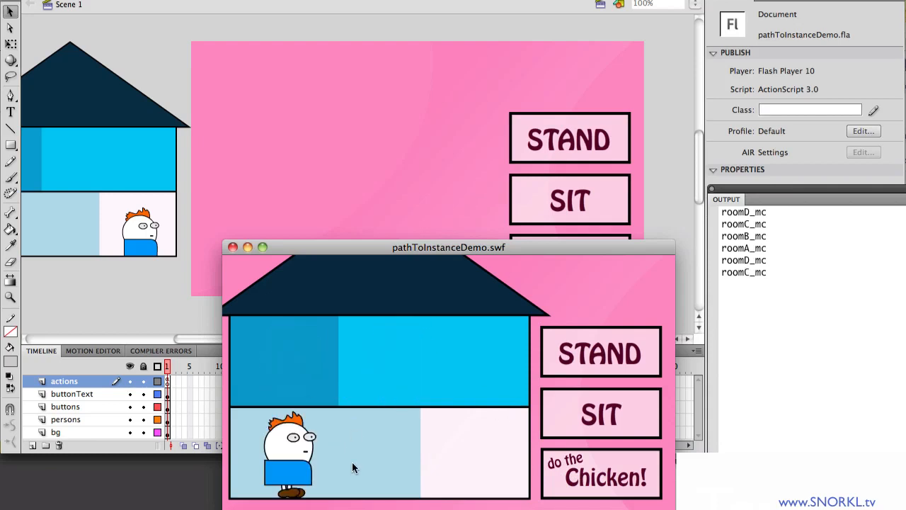
click(599, 353)
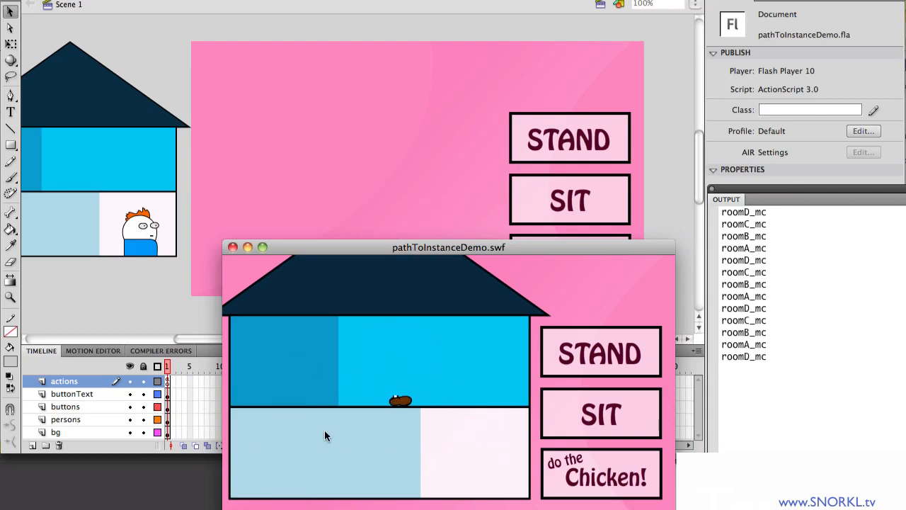
click(600, 352)
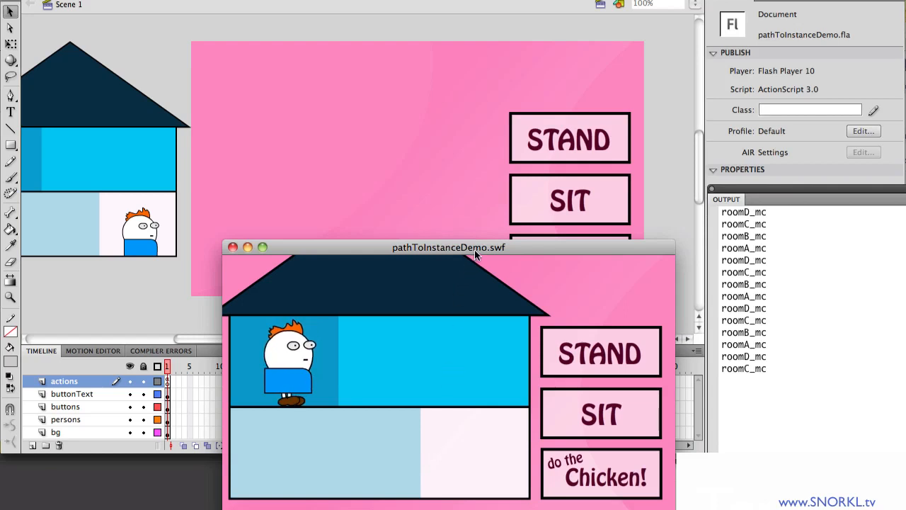
drag(450, 247, 477, 112)
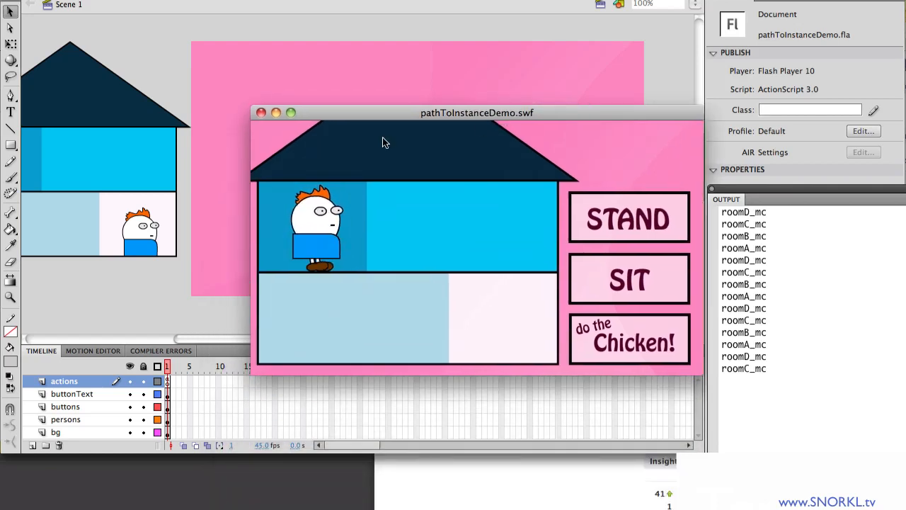